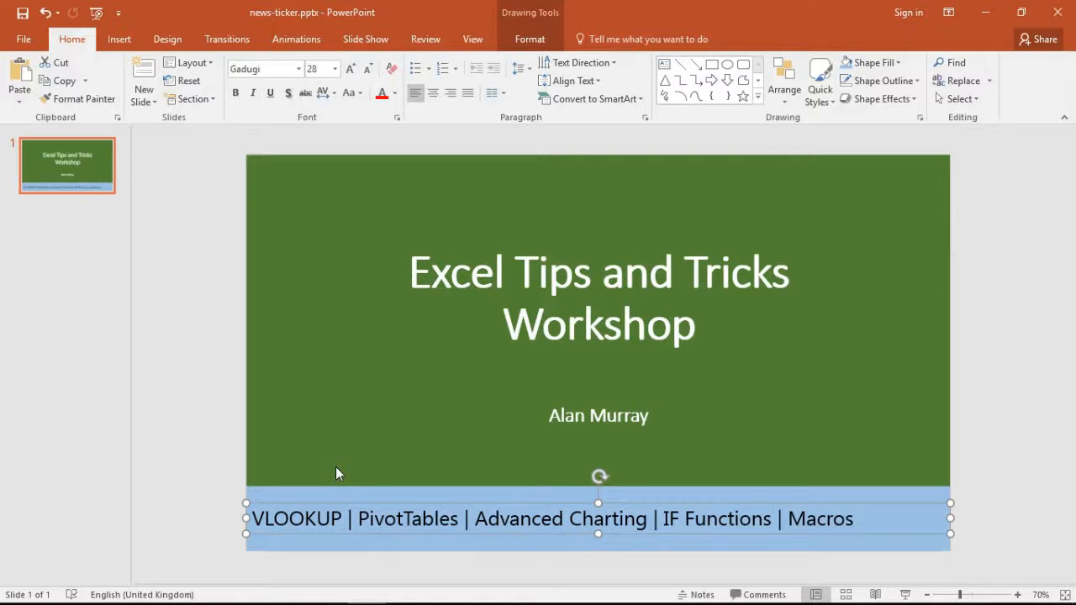
mouse_move(326, 491)
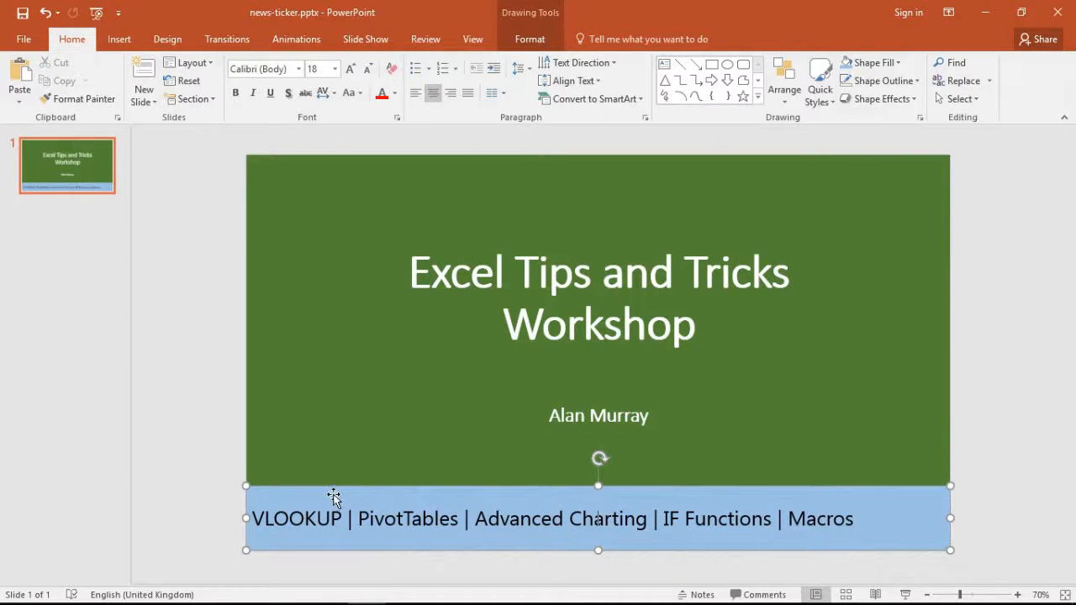
mouse_move(385, 505)
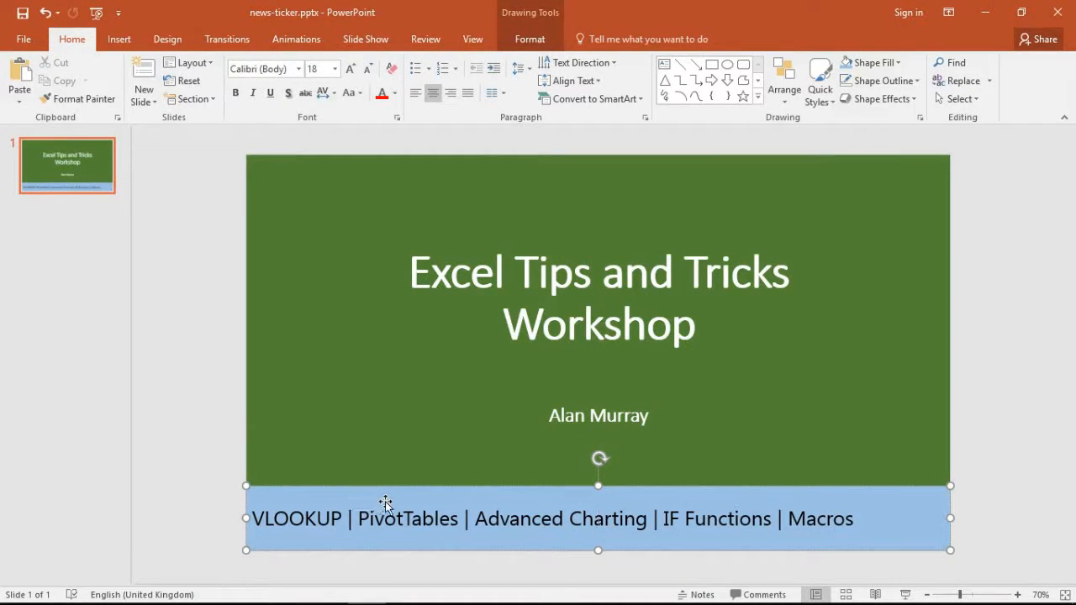
Select the ticker text box and settle it back at the slide bottom.
left_click(376, 517)
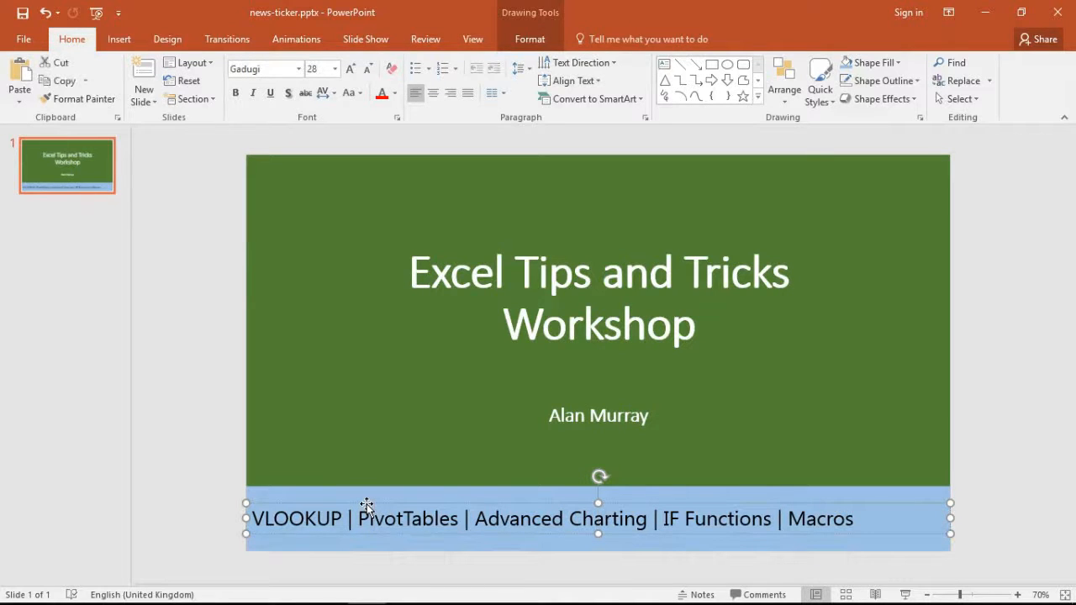
left_click_drag(366, 518, 352, 444)
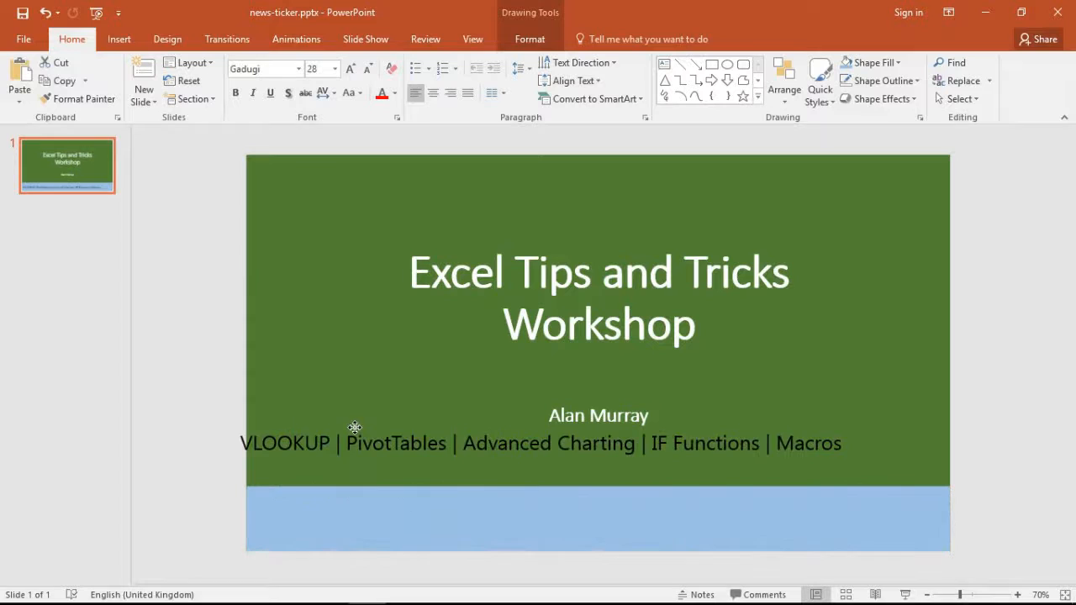
left_click_drag(353, 428, 368, 501)
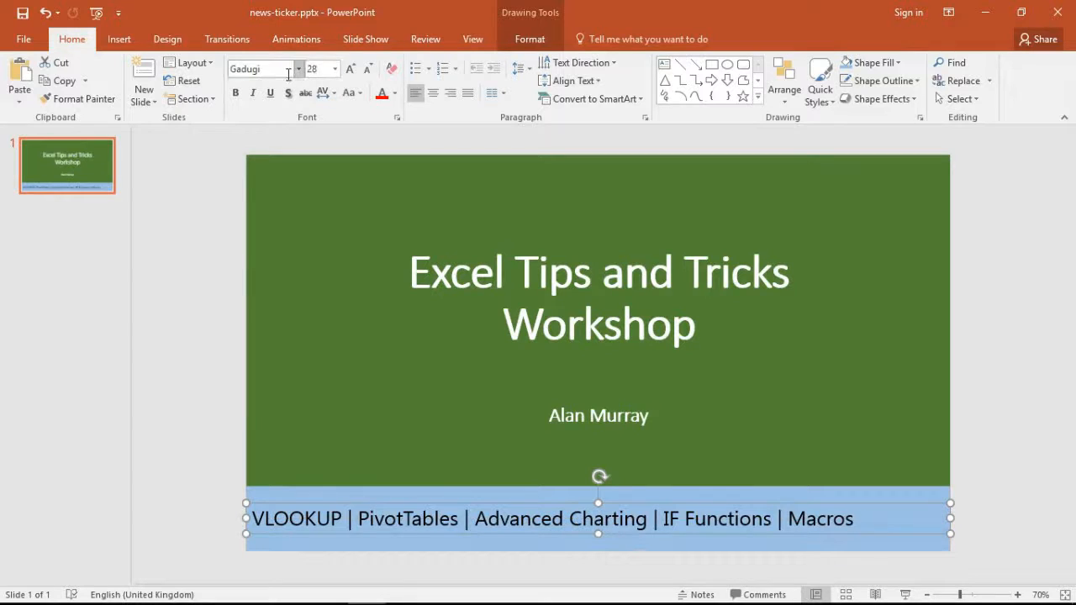
mouse_move(390, 521)
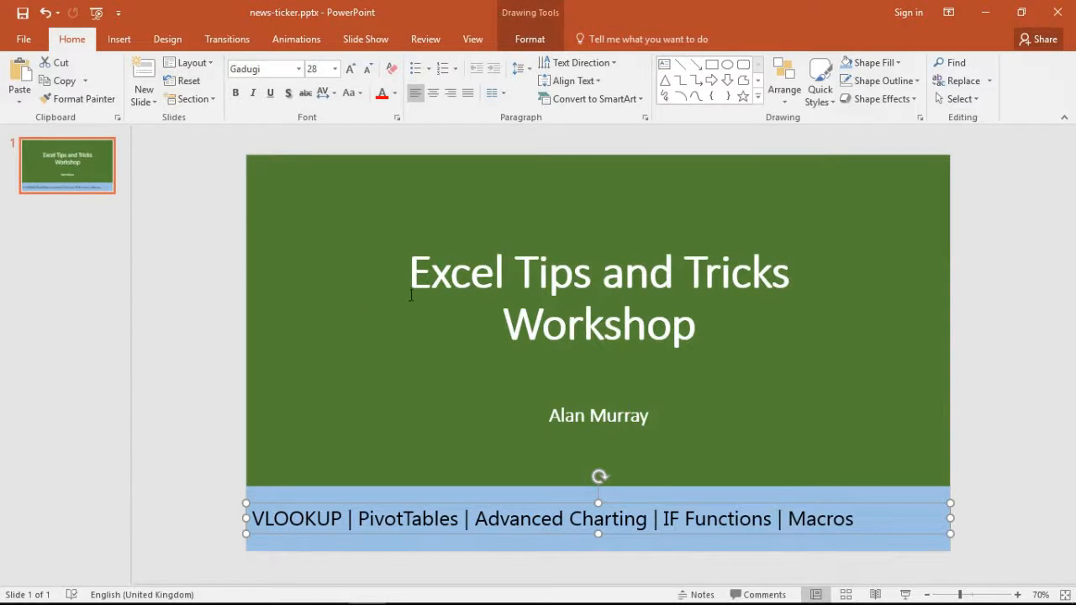
mouse_move(505, 351)
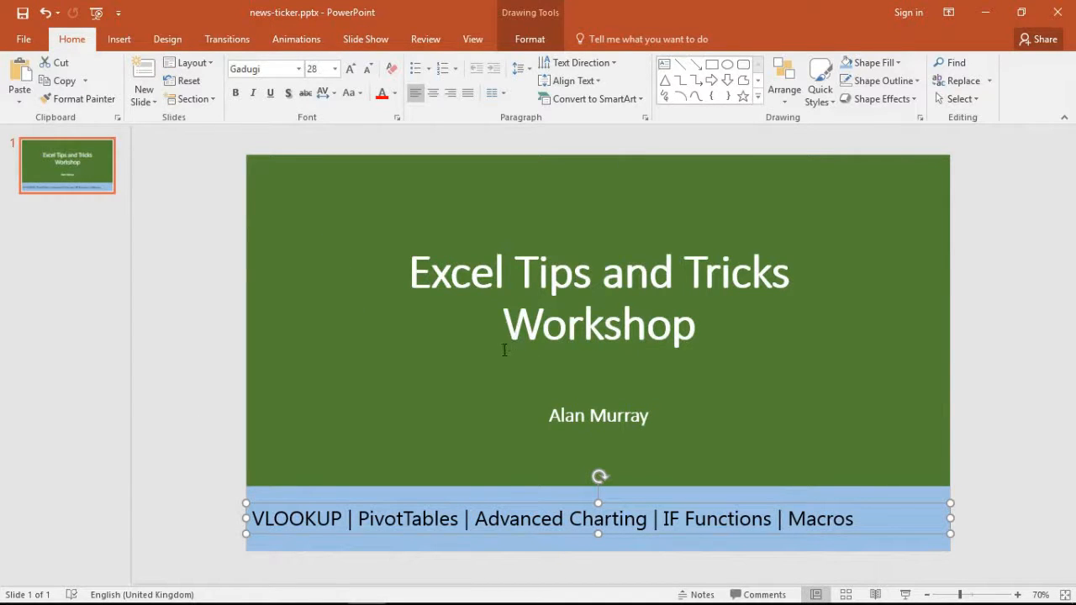
mouse_move(454, 440)
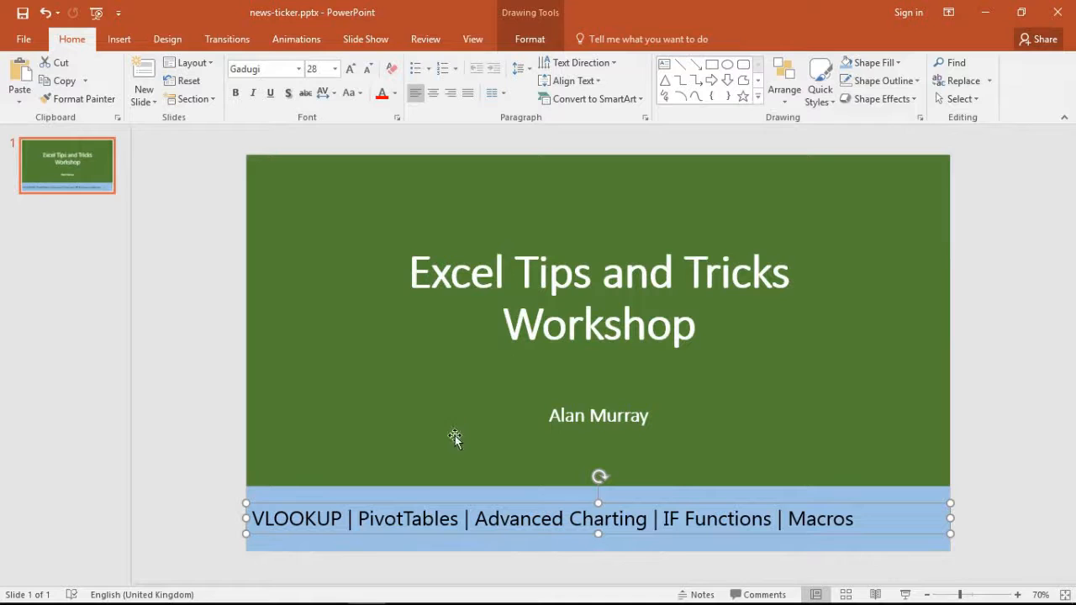
mouse_move(416, 506)
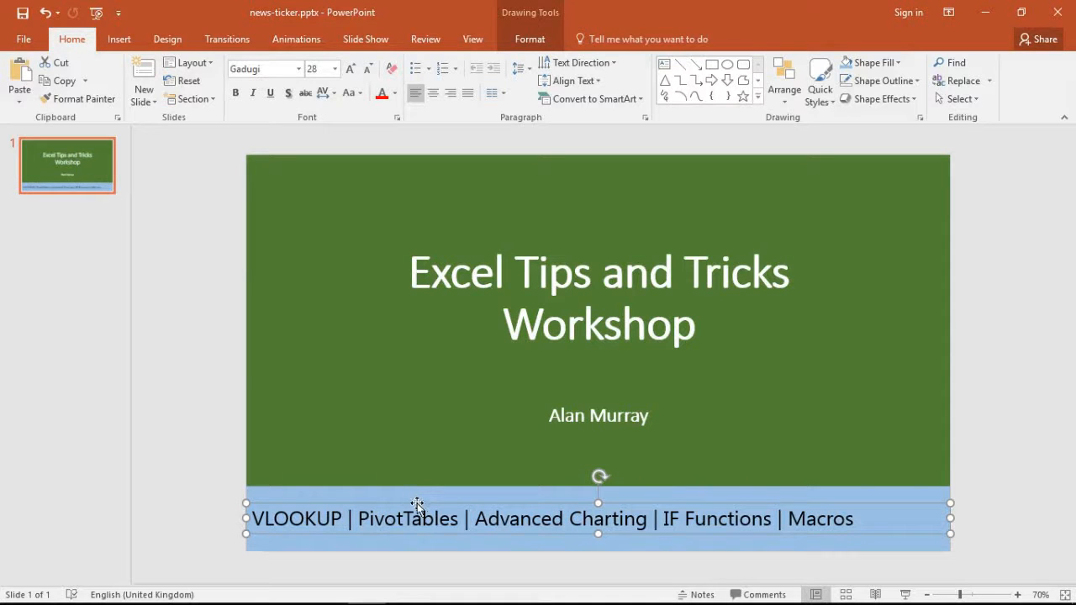
mouse_move(295, 38)
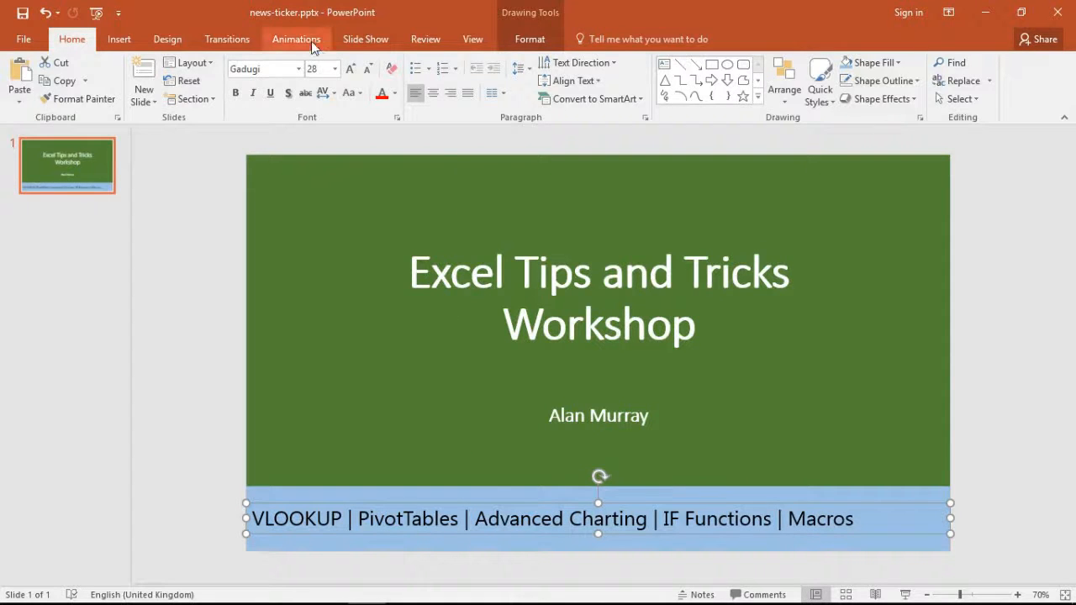
Give the ticker text box a Fly In entrance set to From Right.
left_click(295, 38)
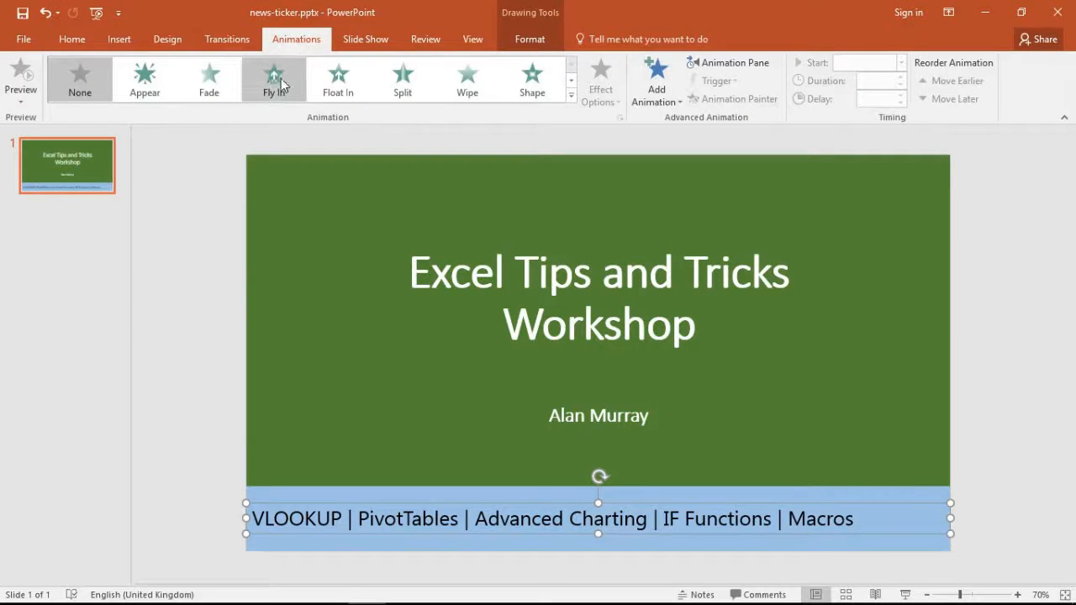
left_click(274, 75)
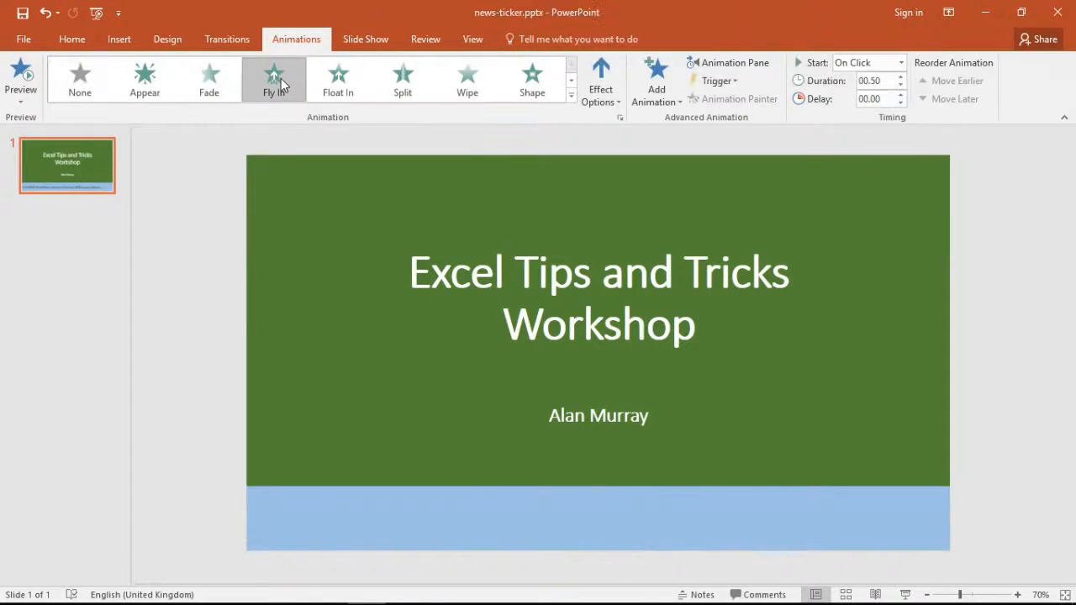
left_click(600, 80)
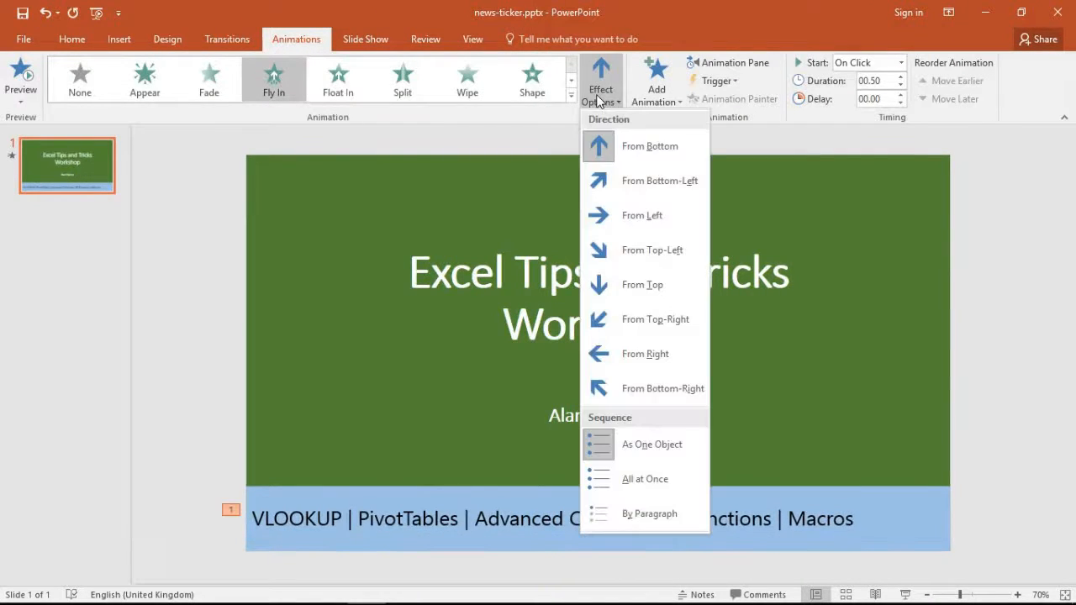
mouse_move(645, 353)
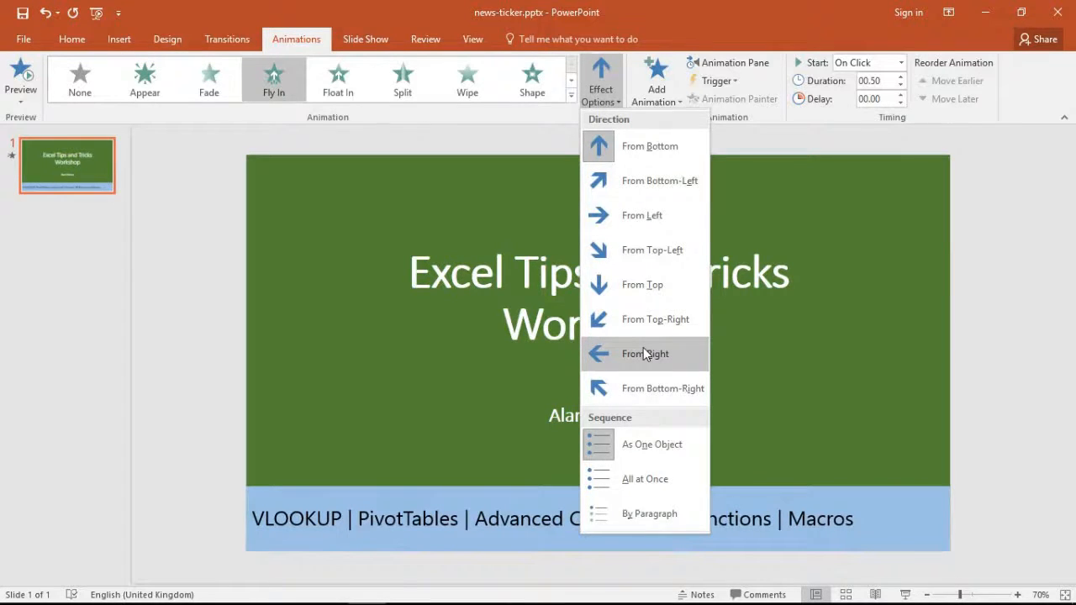
left_click(645, 353)
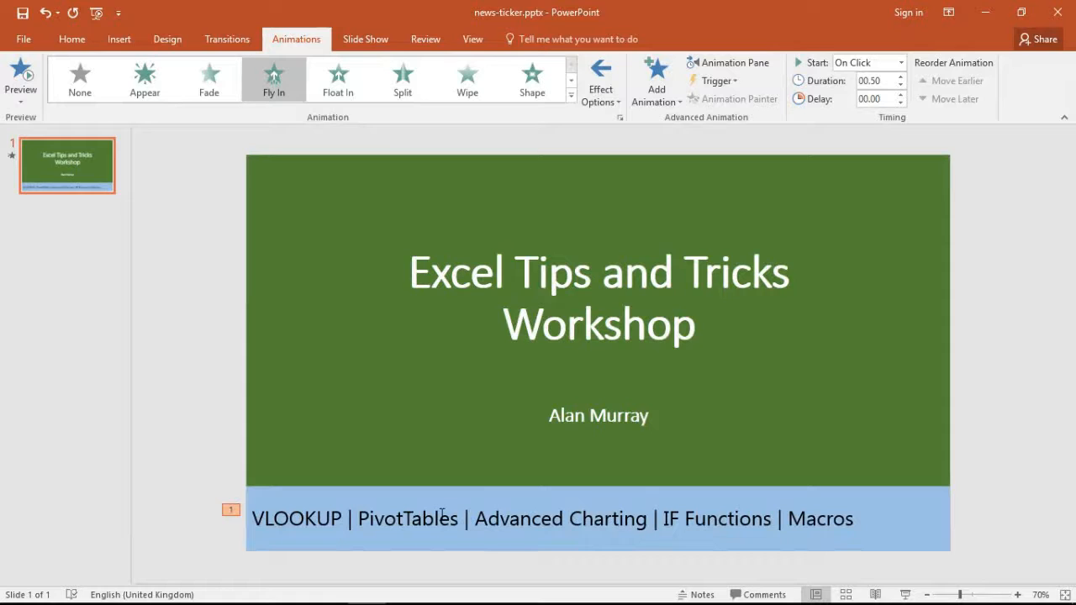
mouse_move(703, 245)
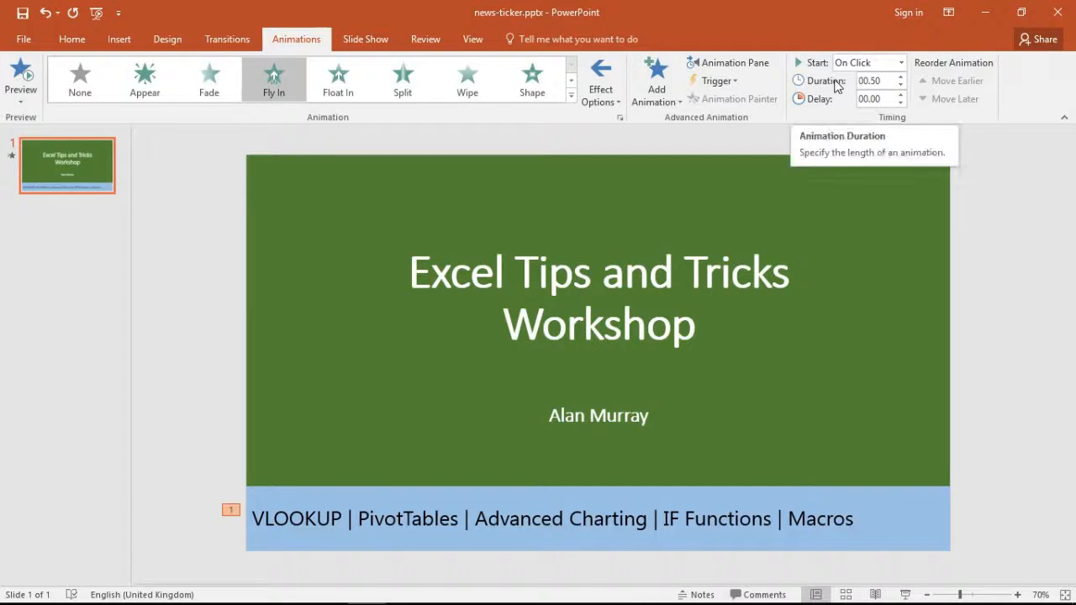
Raise the fly-in Duration from 0.50 to 10.00 seconds with the spinner.
left_click(874, 97)
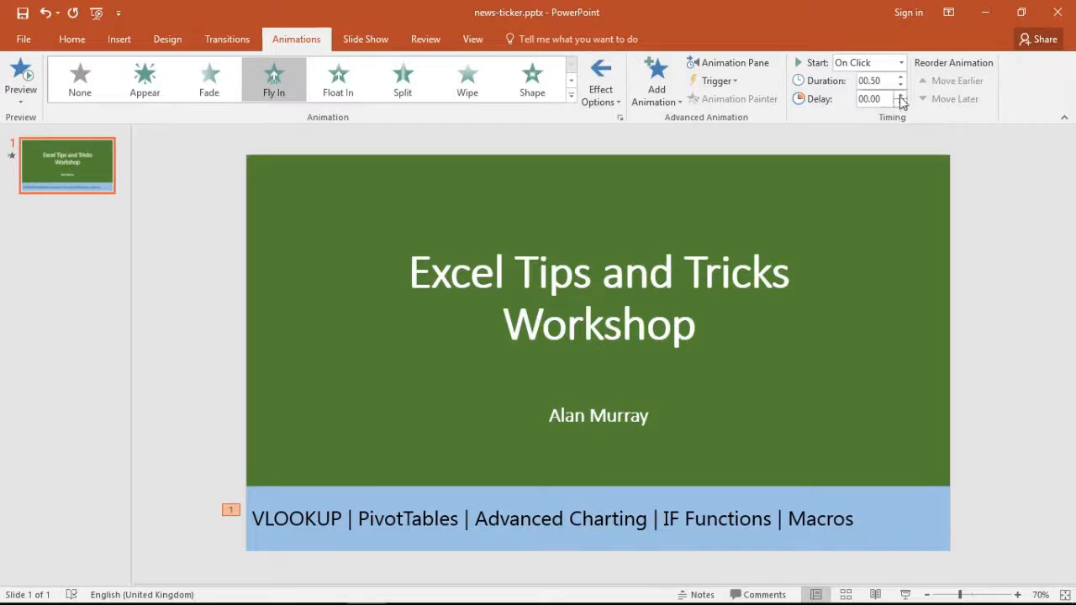
left_click(901, 77)
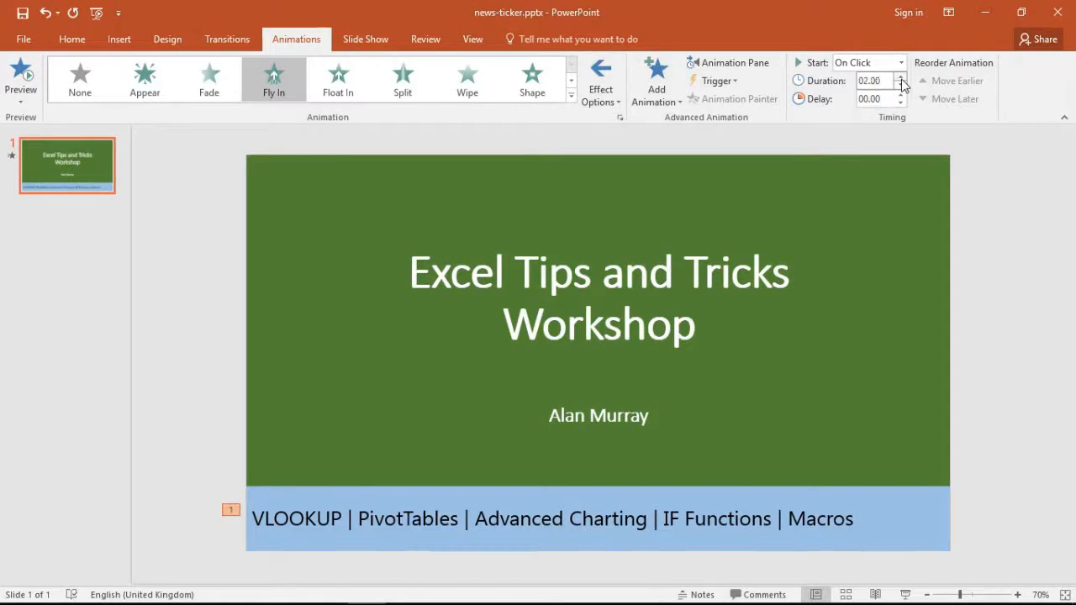
left_click(901, 77)
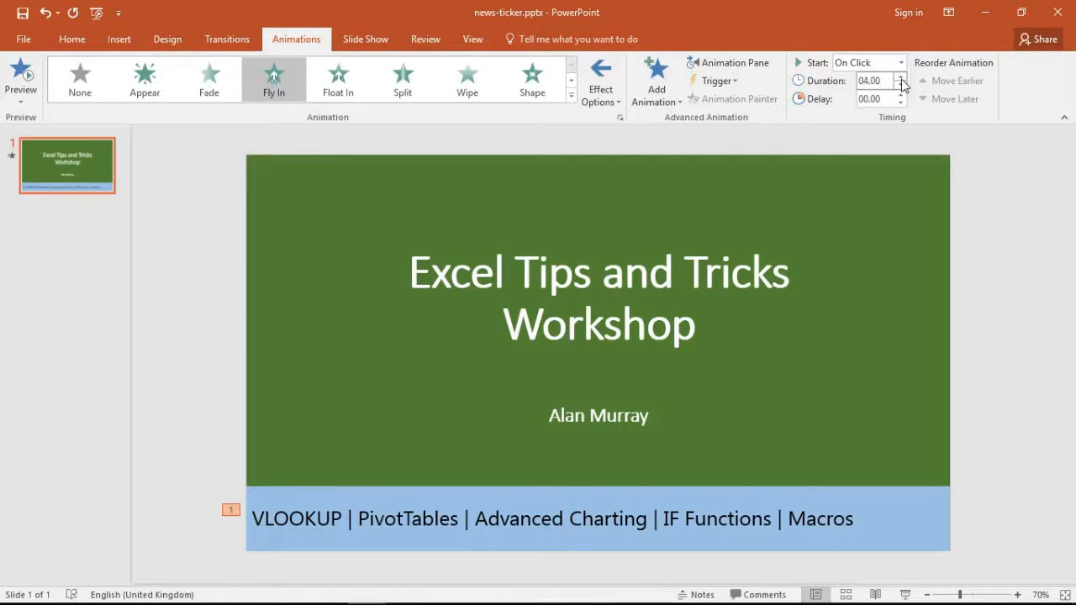
left_click(901, 78)
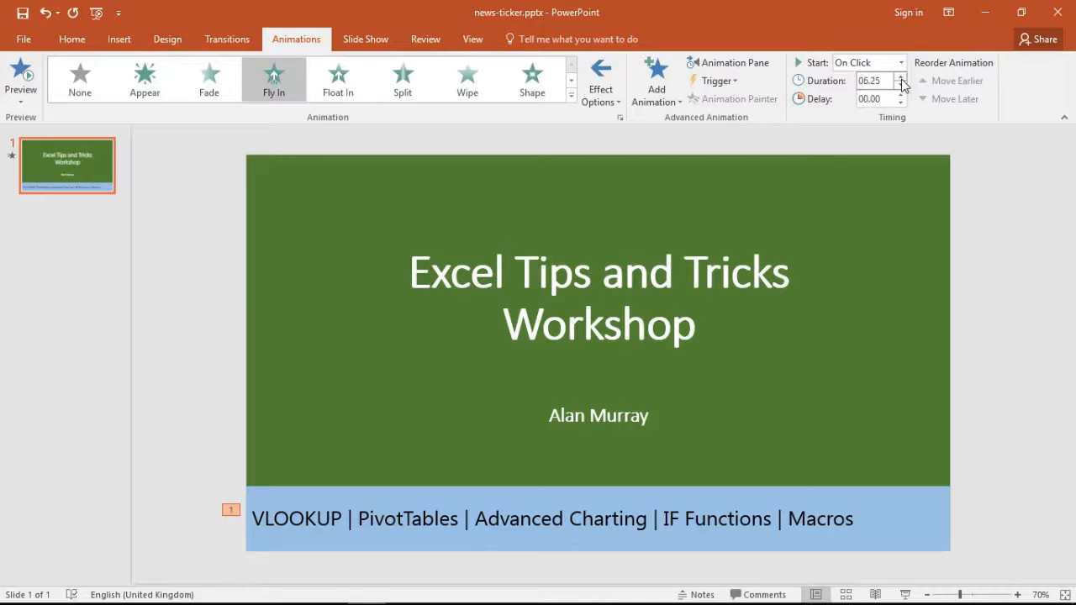
left_click(901, 78)
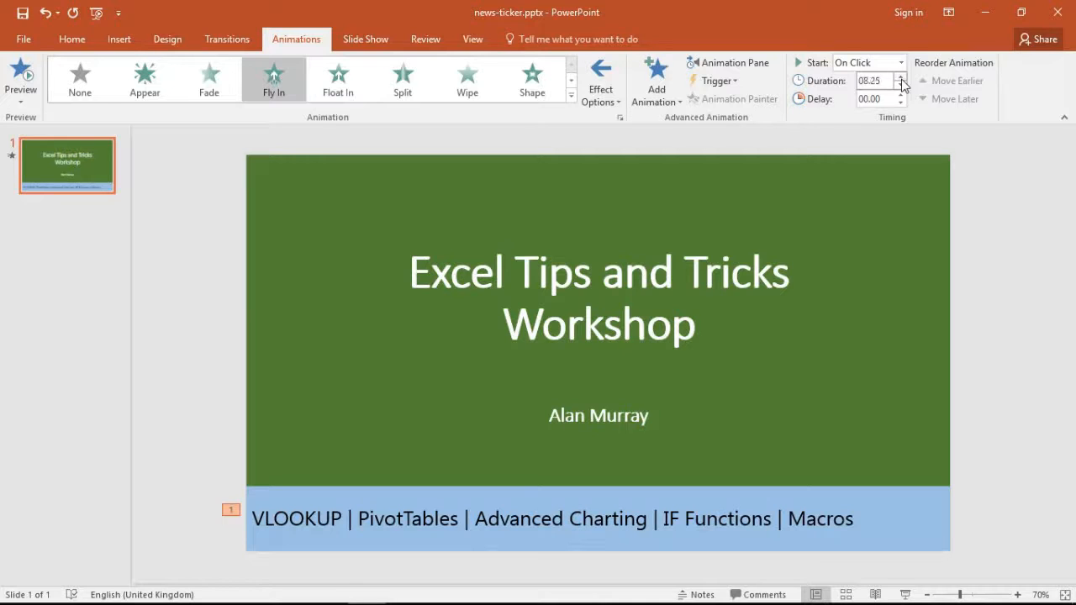
left_click(901, 77)
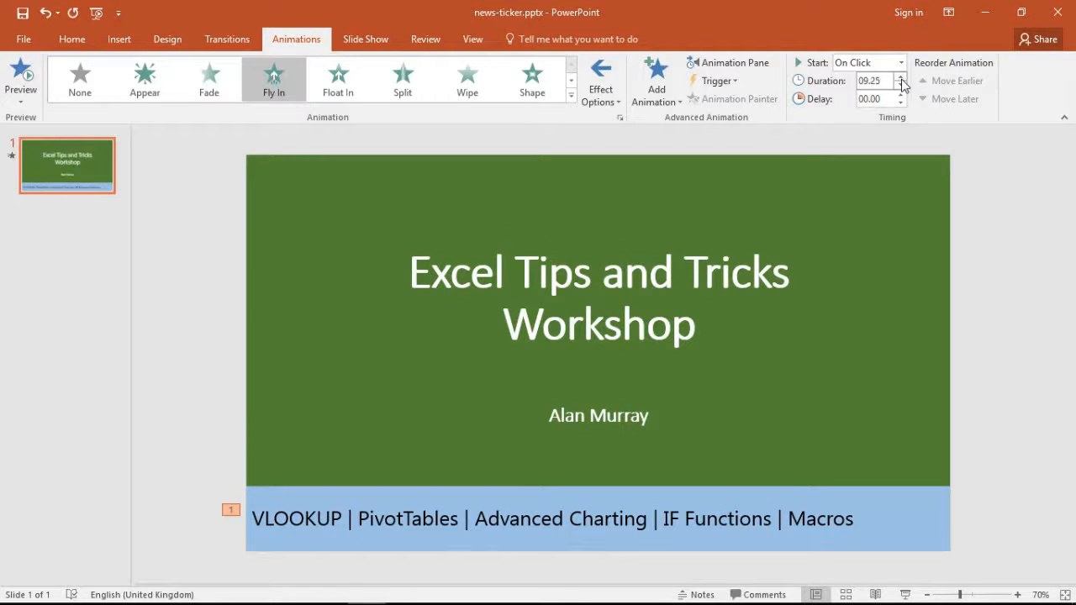
left_click(901, 76)
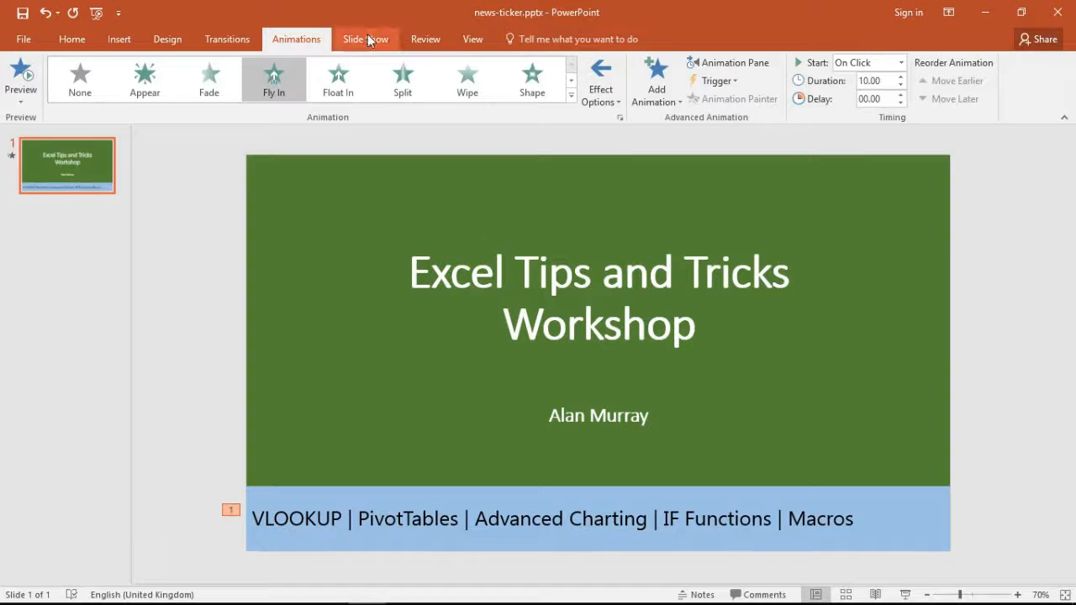
Set the ticker fly-in's Start to With Previous, keeping its 10-second duration.
left_click(366, 39)
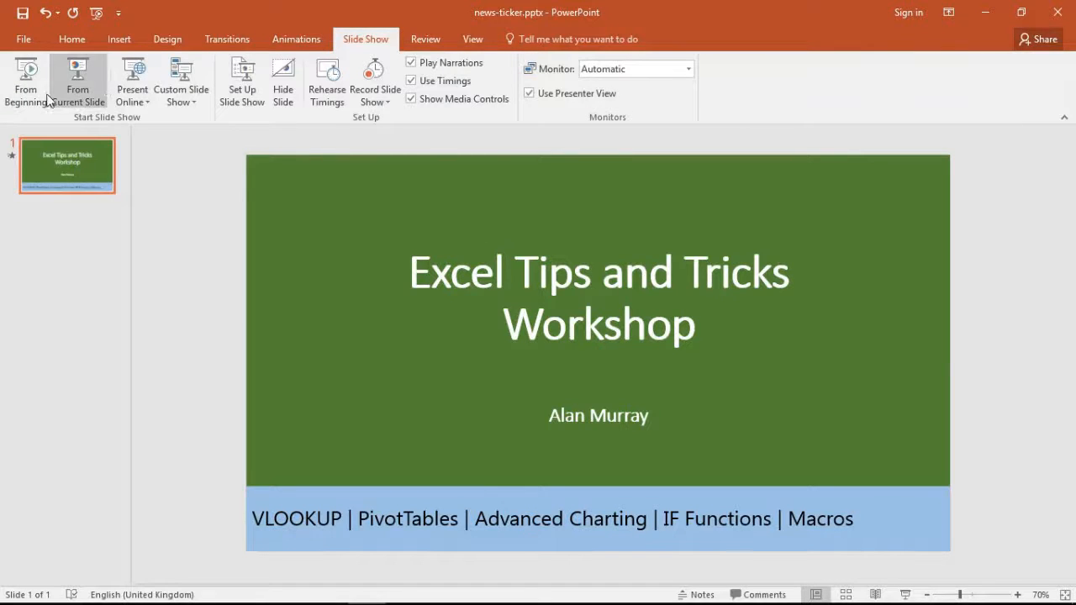
mouse_move(296, 39)
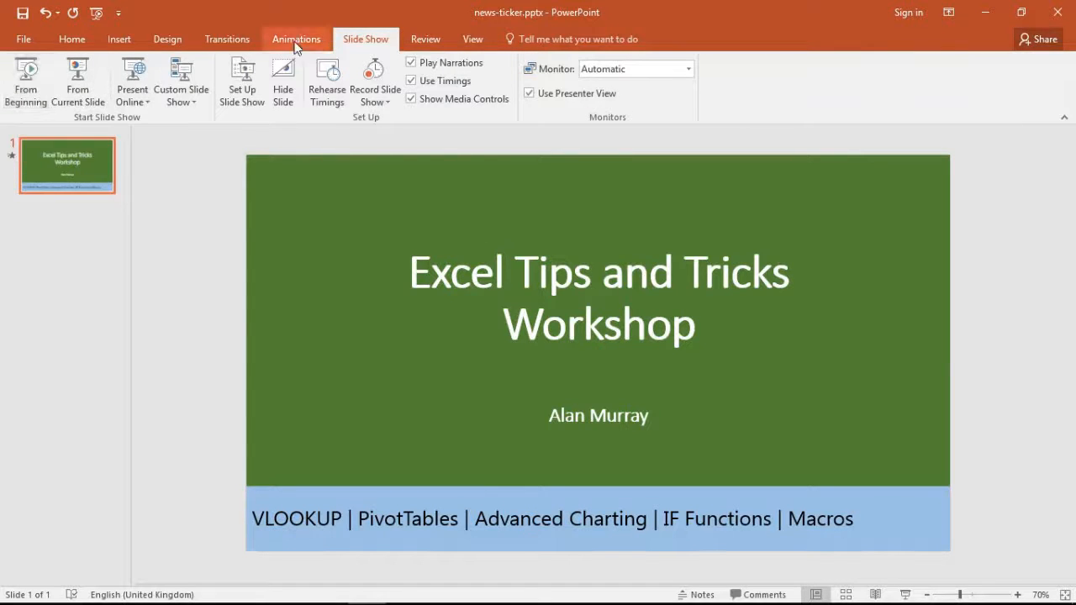
left_click(295, 39)
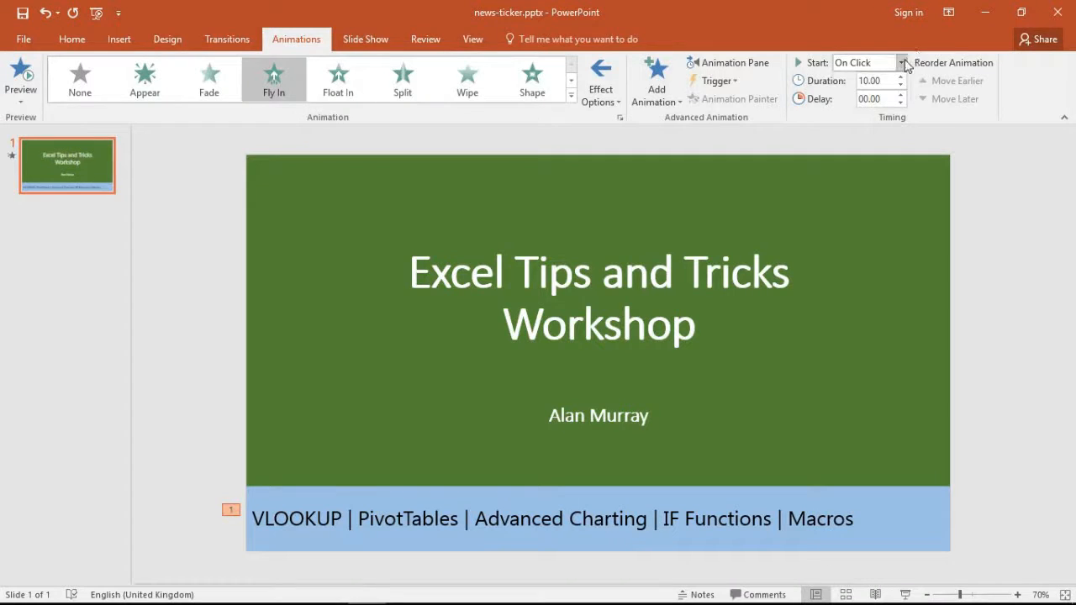
left_click(901, 63)
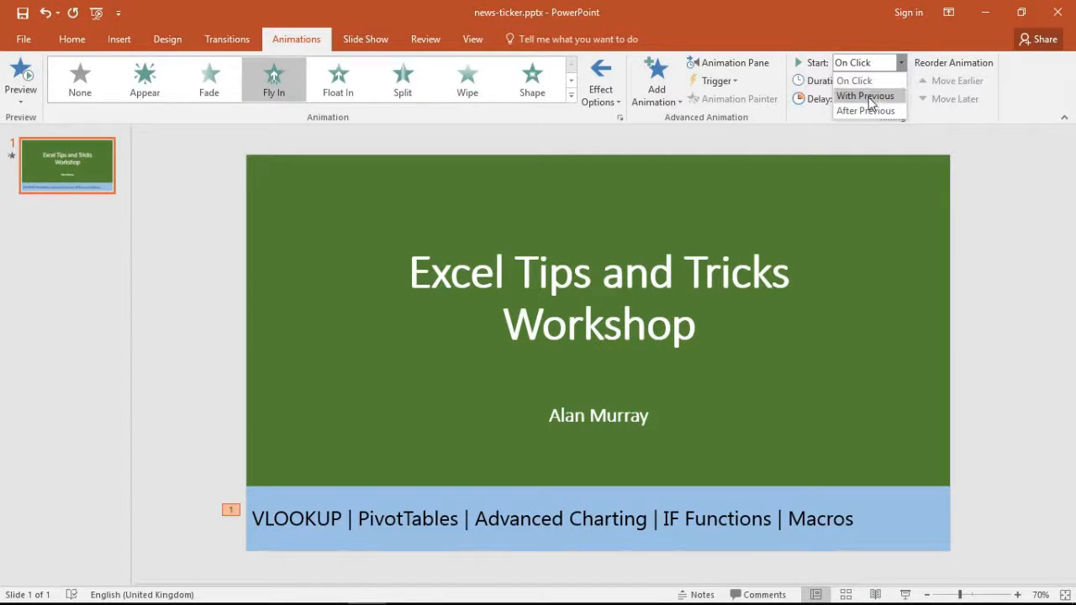
left_click(864, 94)
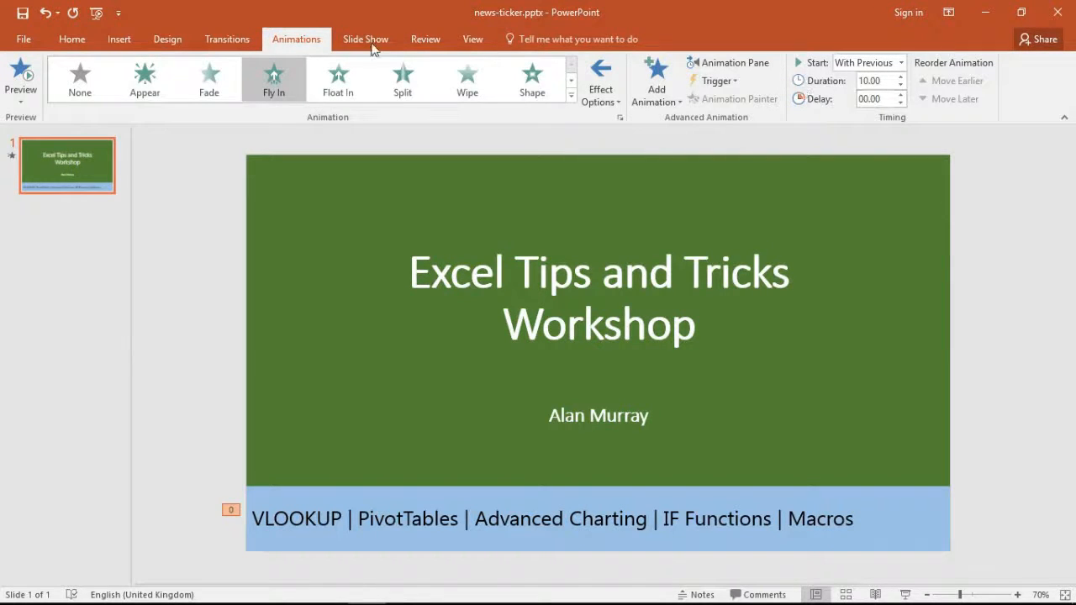
left_click(366, 39)
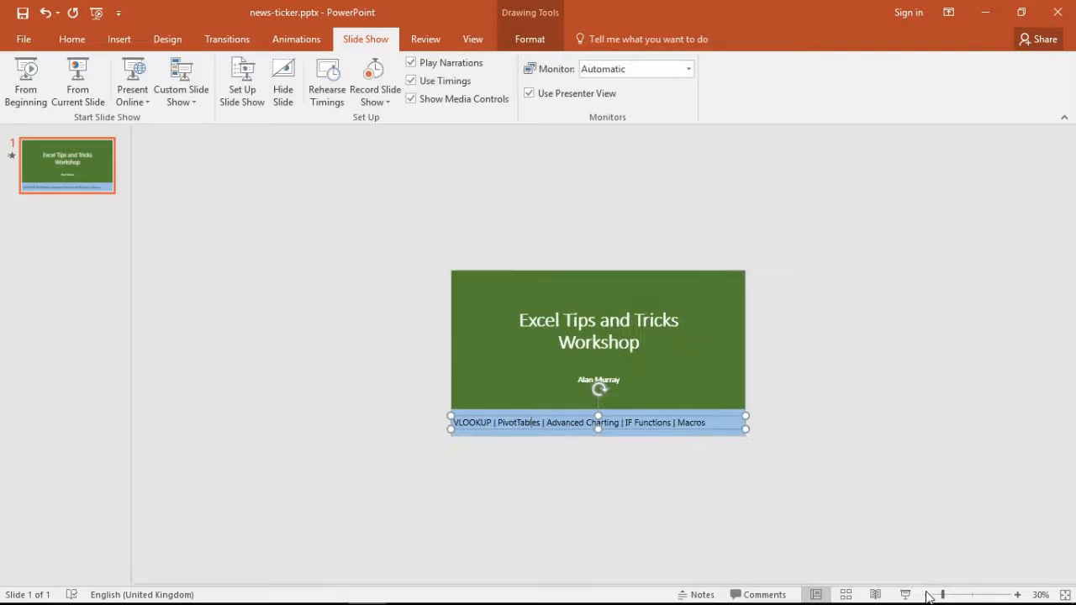
mouse_move(551, 424)
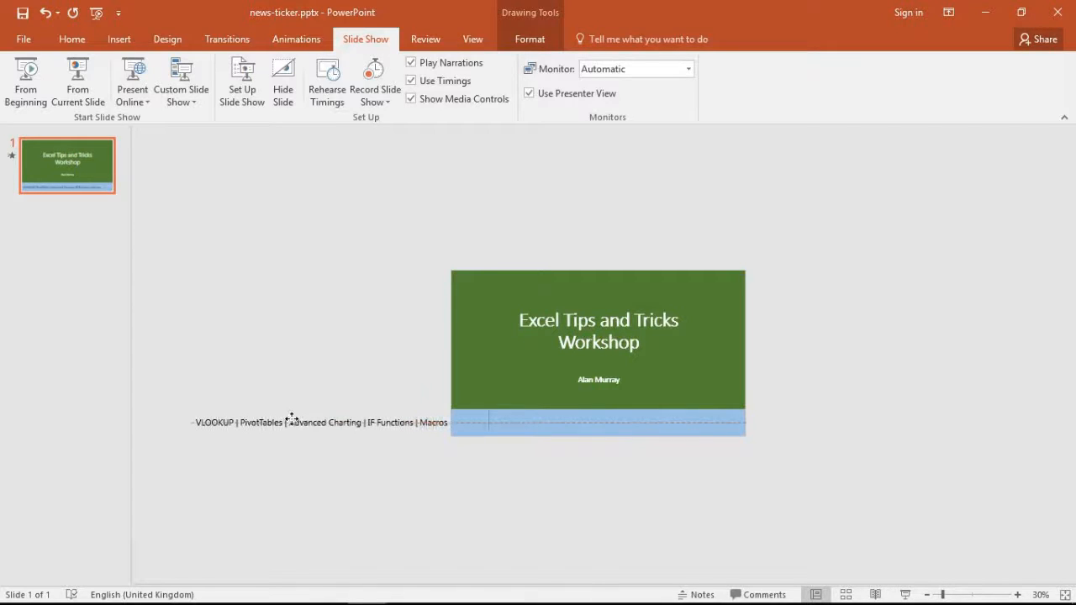
Place the ticker text box mostly off the slide's left edge.
left_click(320, 422)
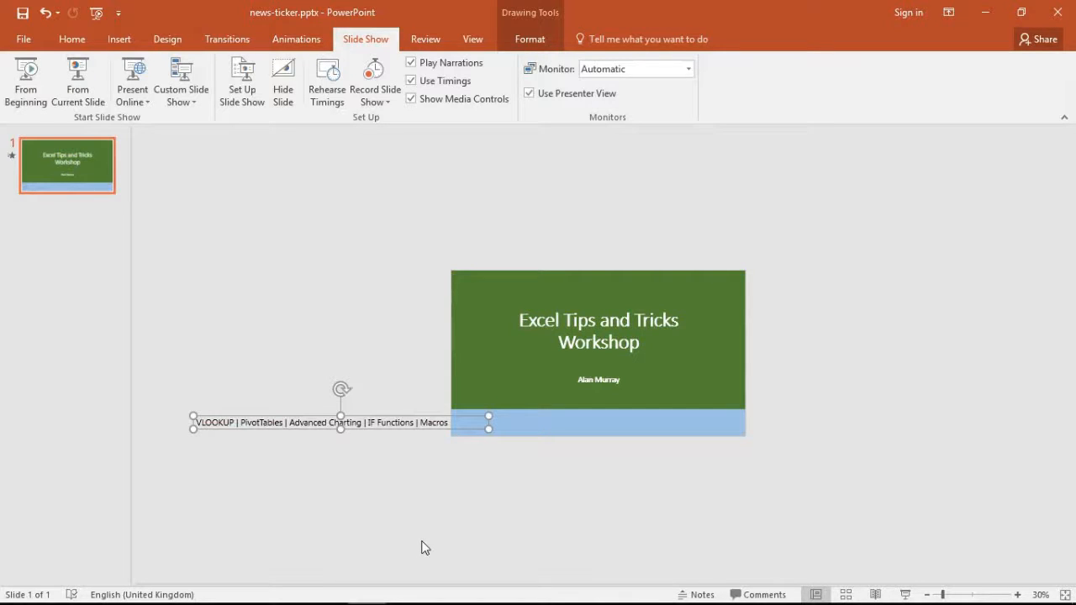
mouse_move(555, 516)
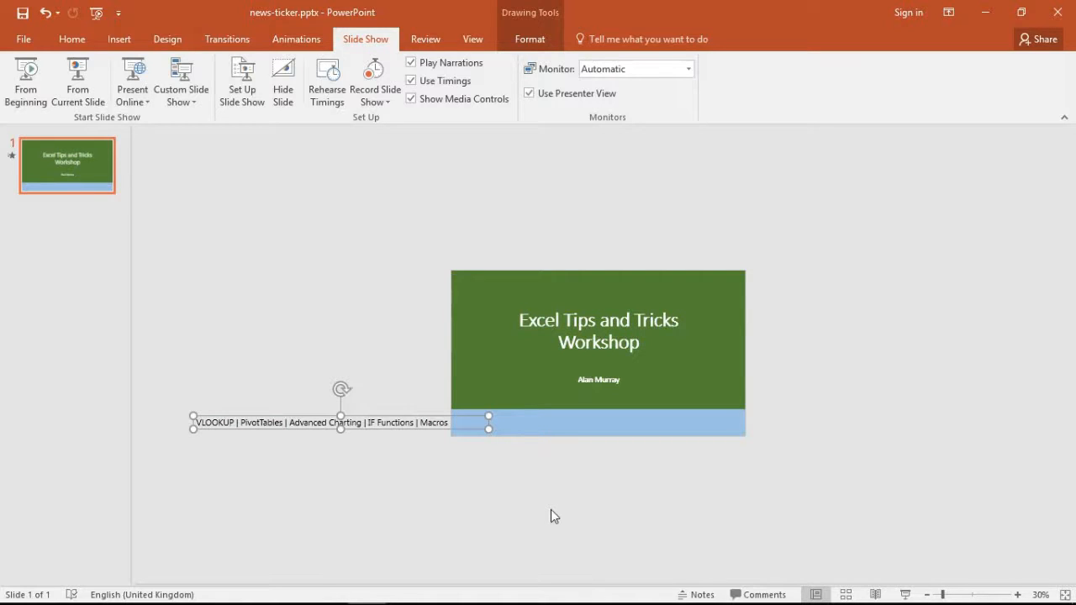
mouse_move(578, 487)
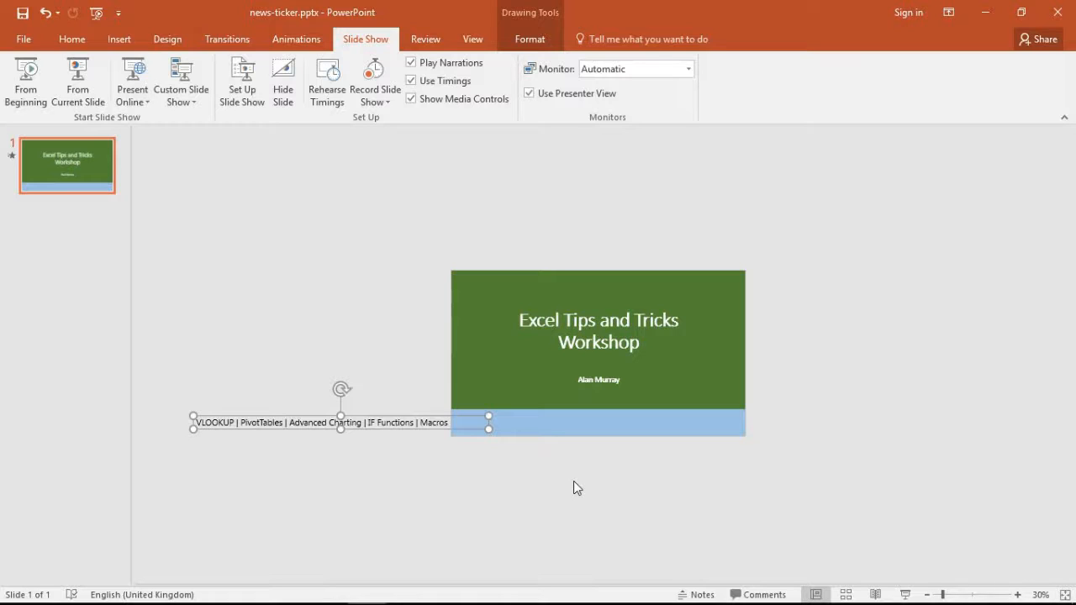
mouse_move(424, 400)
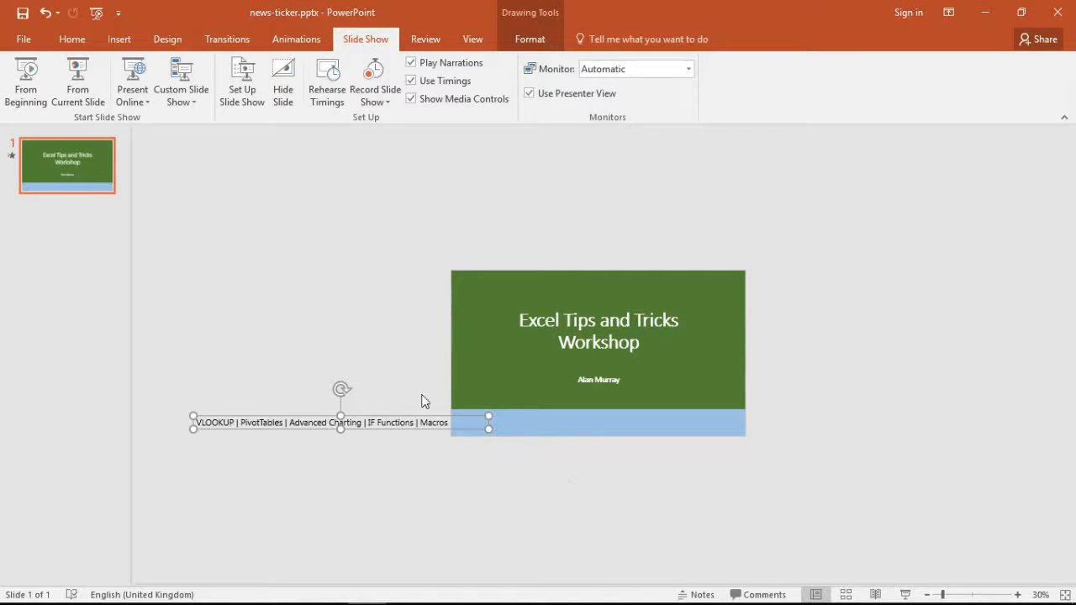
left_click(296, 38)
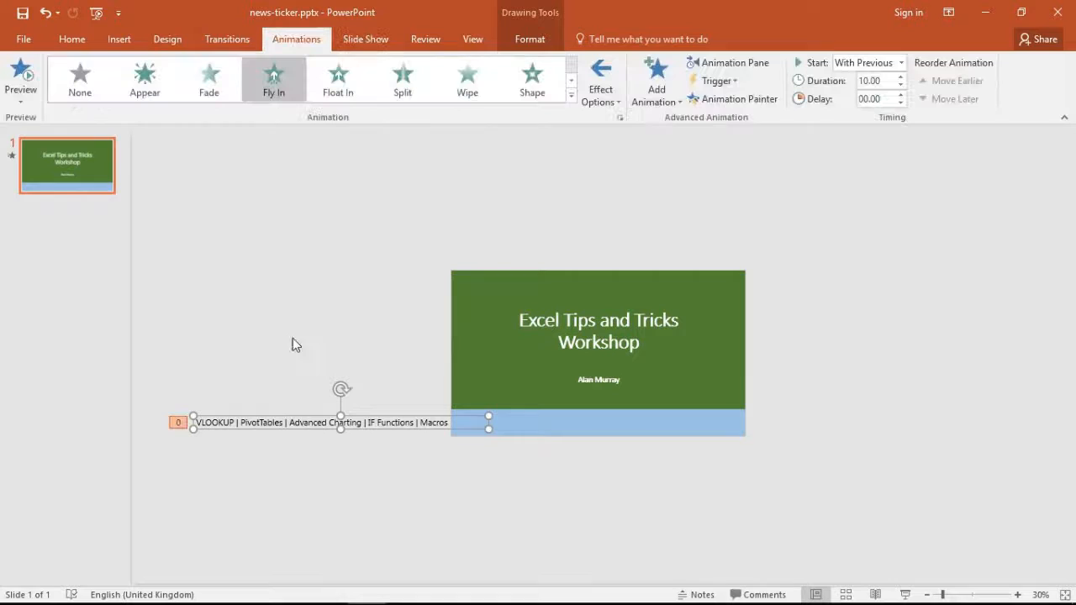
mouse_move(484, 351)
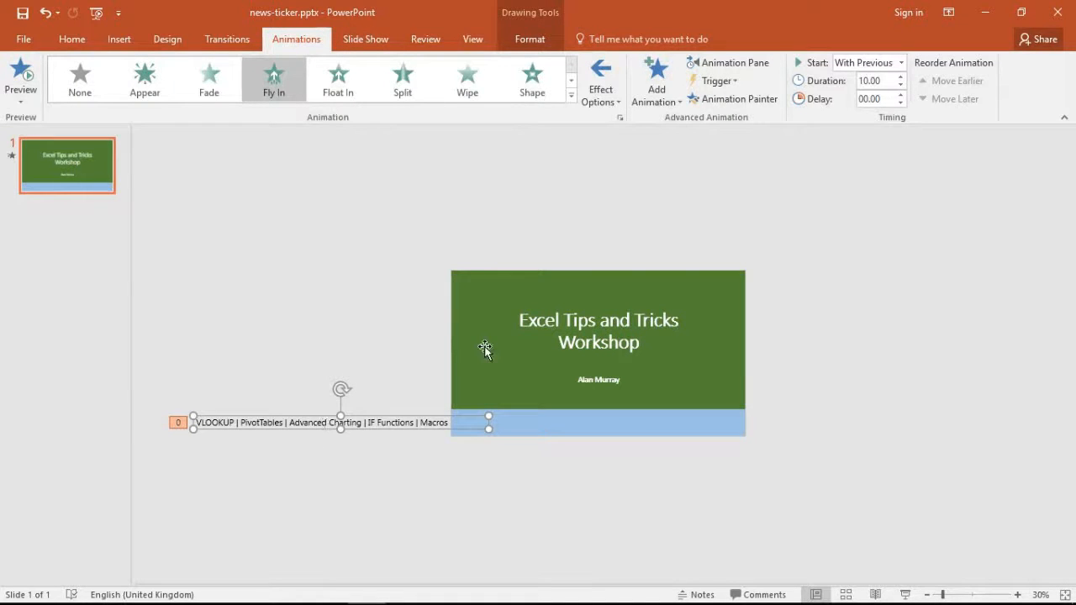
mouse_move(719, 94)
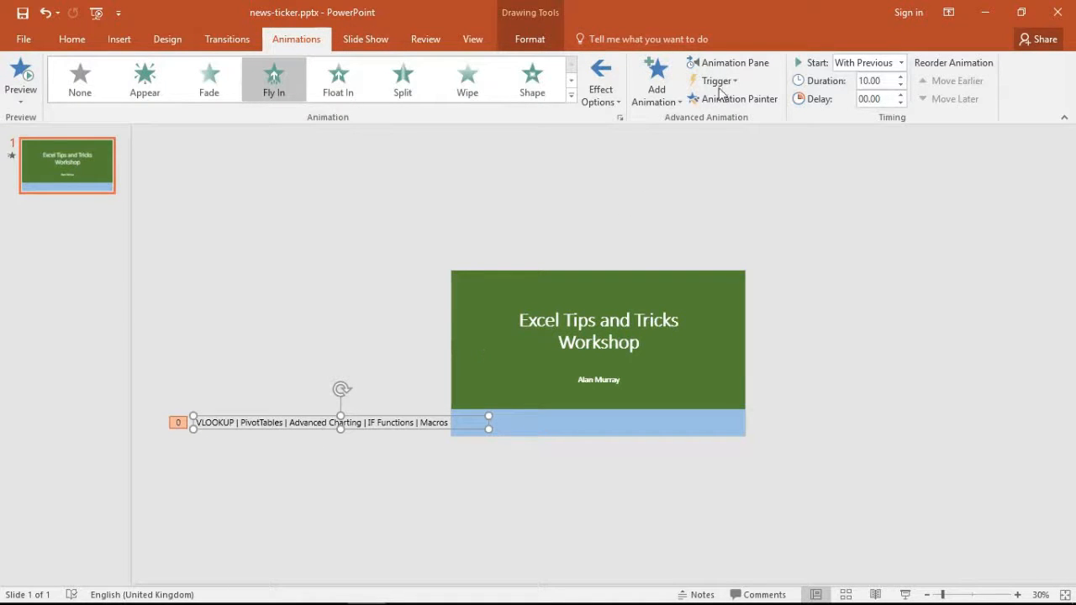
Show the Animation Pane and drop down the TextBox 9 fly-in entry's options.
left_click(728, 62)
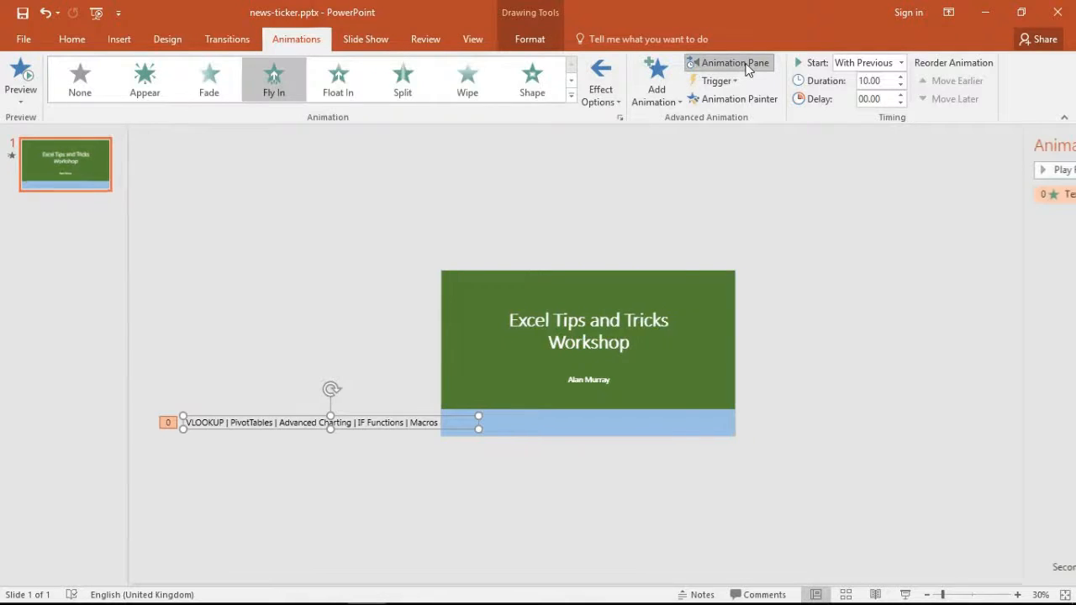
left_click(734, 62)
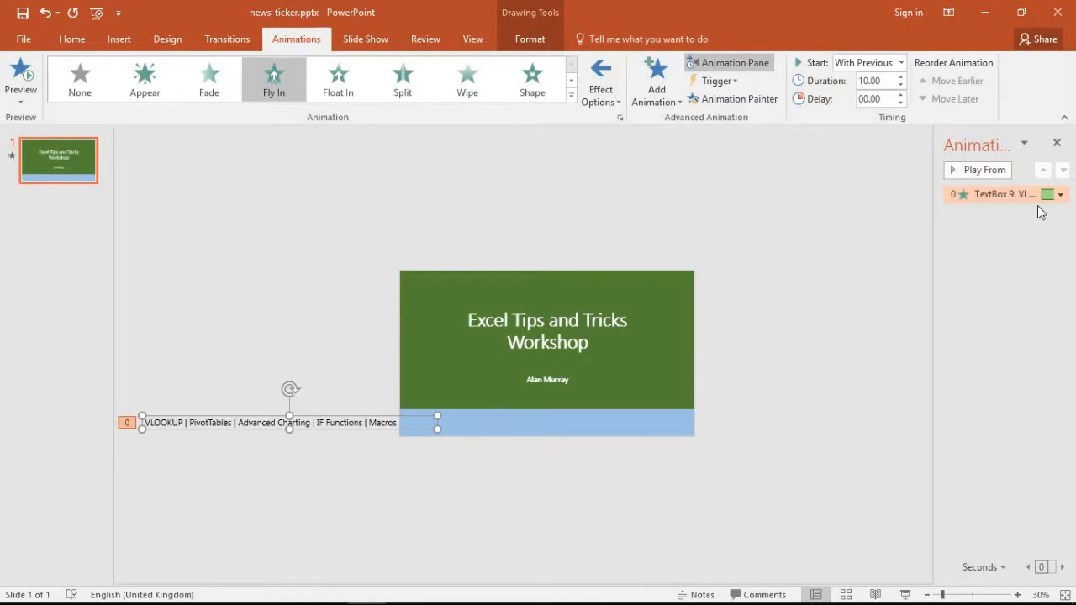
left_click(1060, 195)
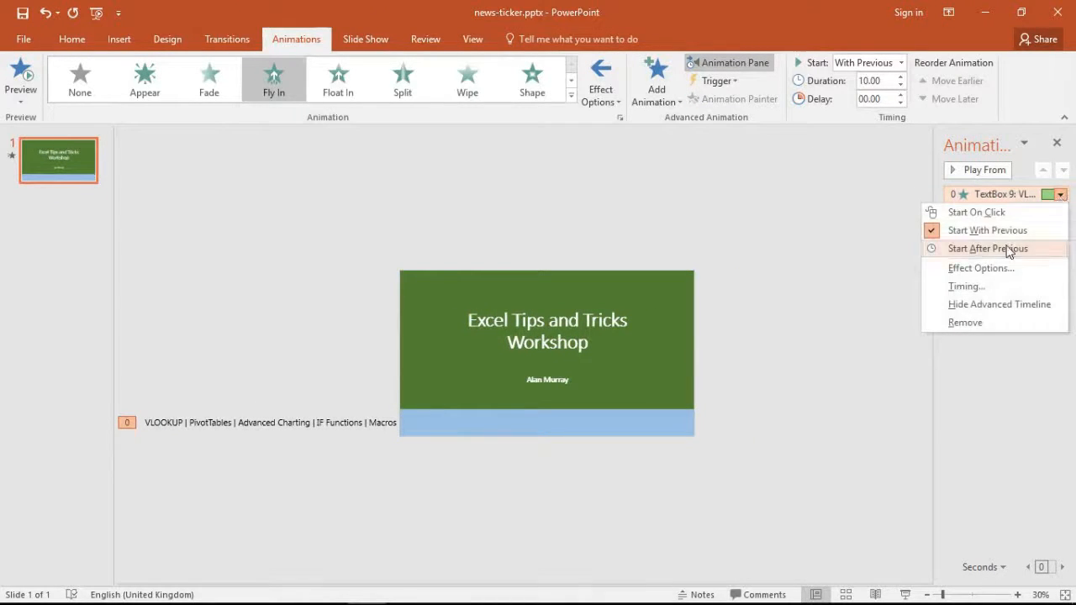
mouse_move(967, 285)
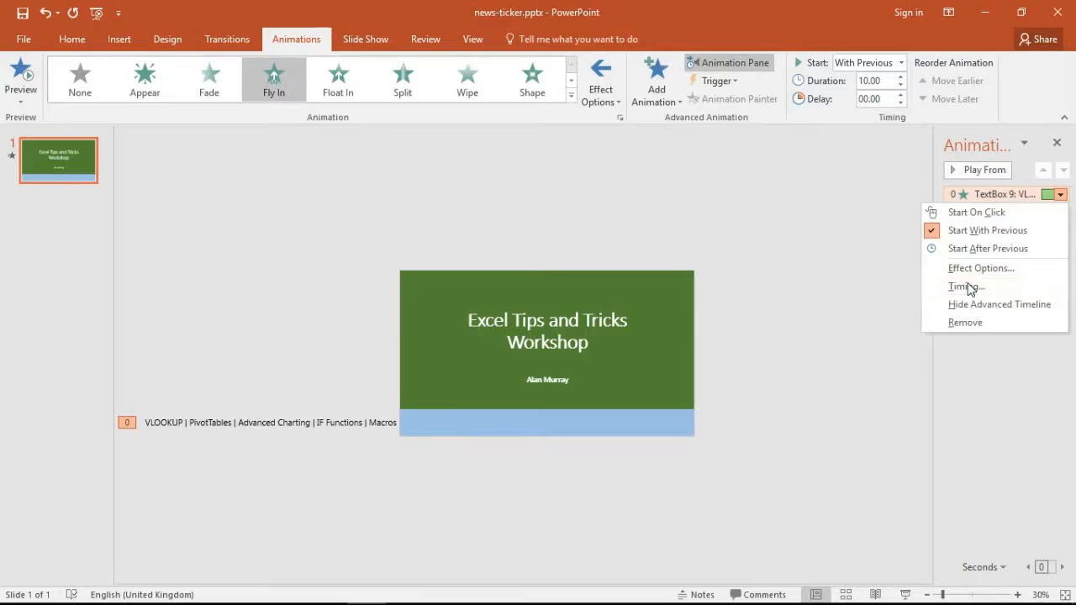
In the fly-in's Timing settings, set Repeat to Until End of Slide.
left_click(965, 286)
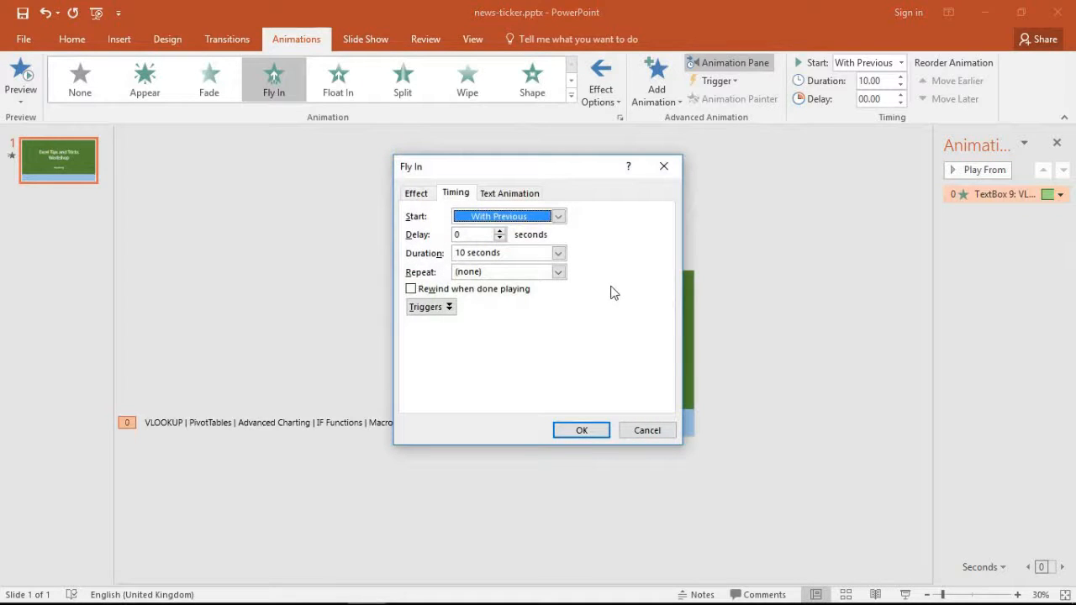
left_click(558, 273)
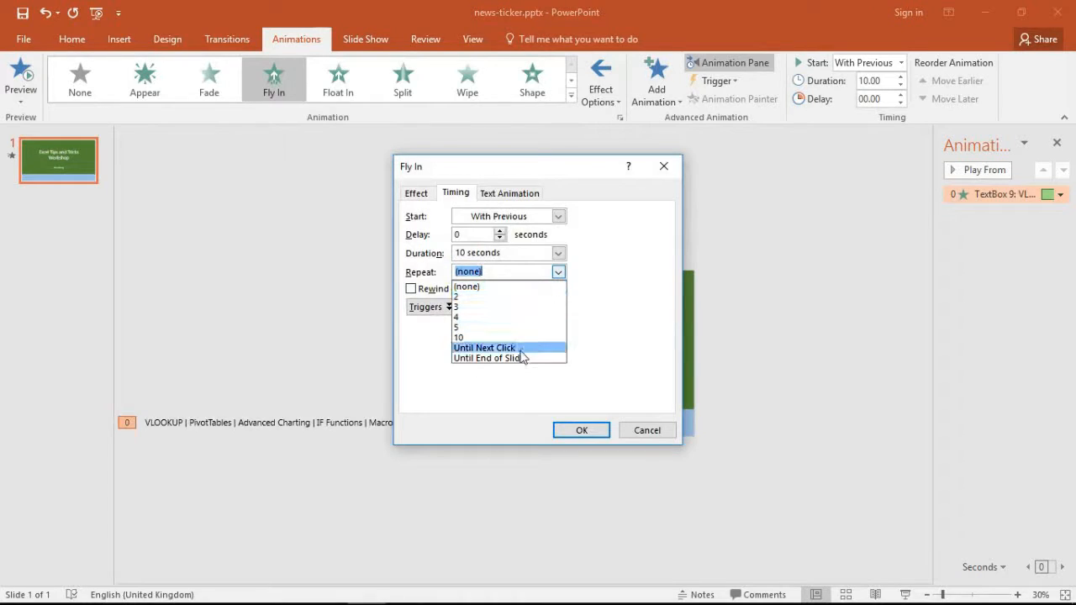
mouse_move(532, 356)
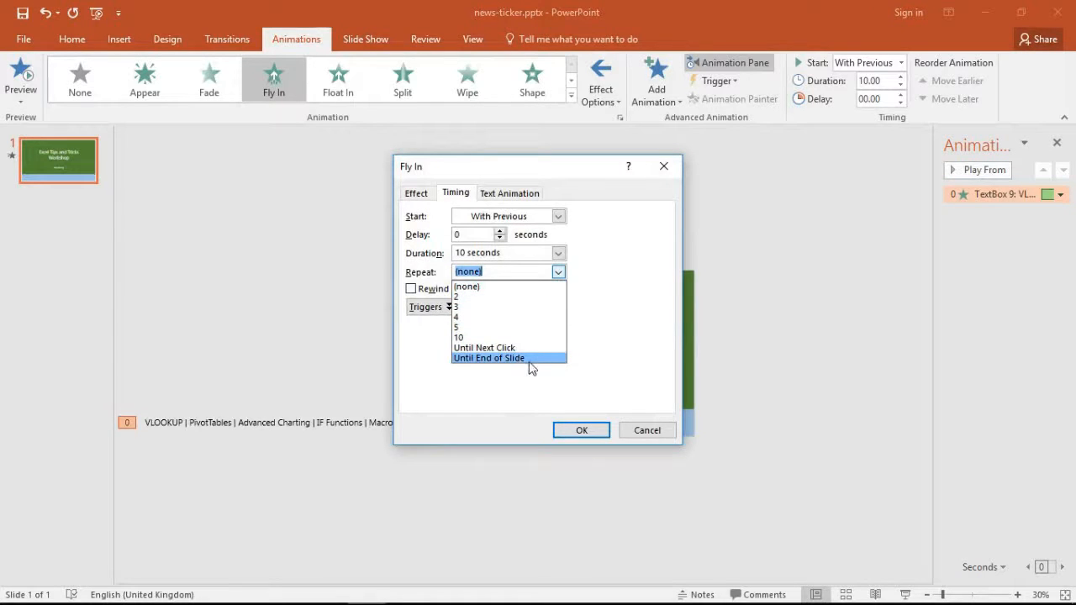
mouse_move(500, 346)
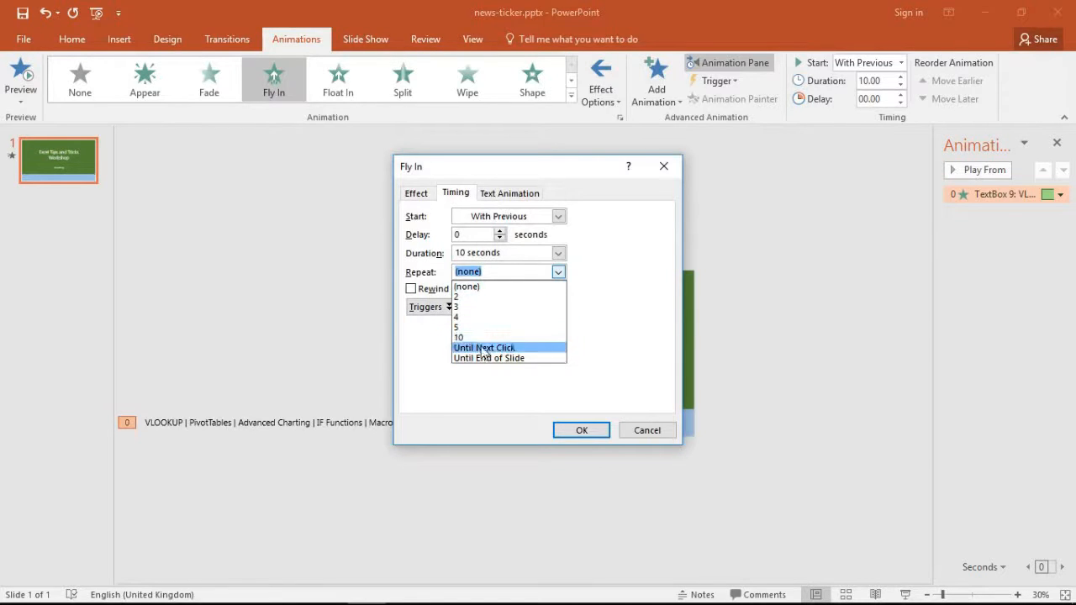
mouse_move(494, 357)
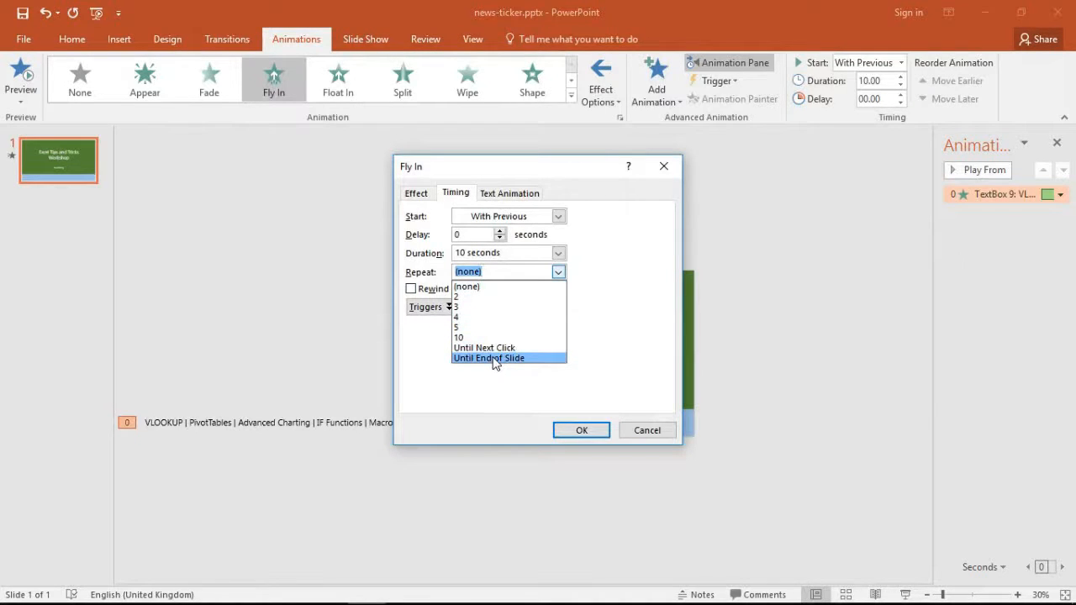
left_click(488, 357)
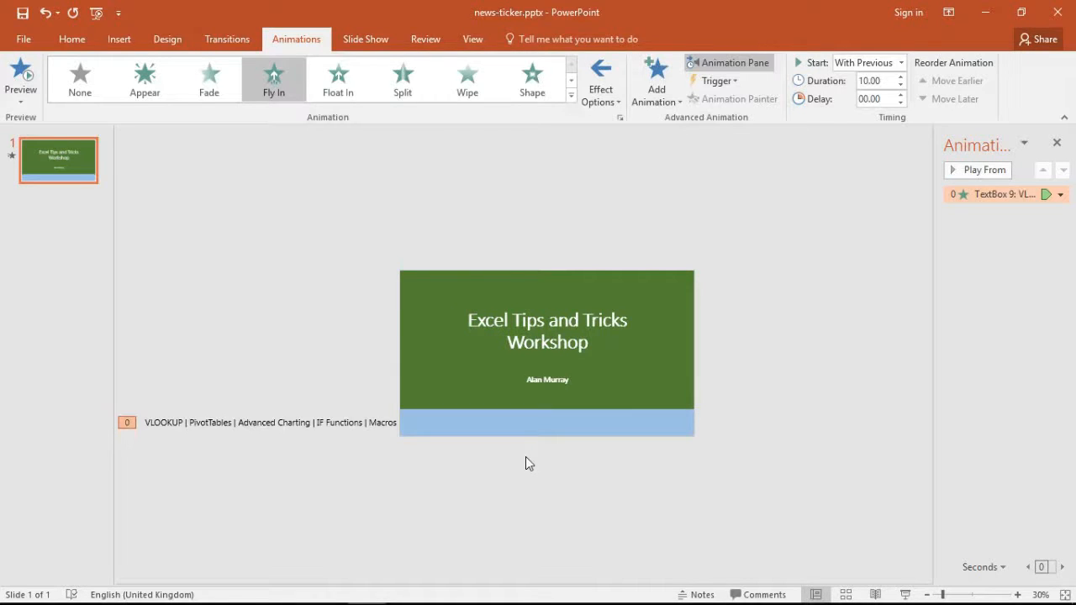
left_click(364, 39)
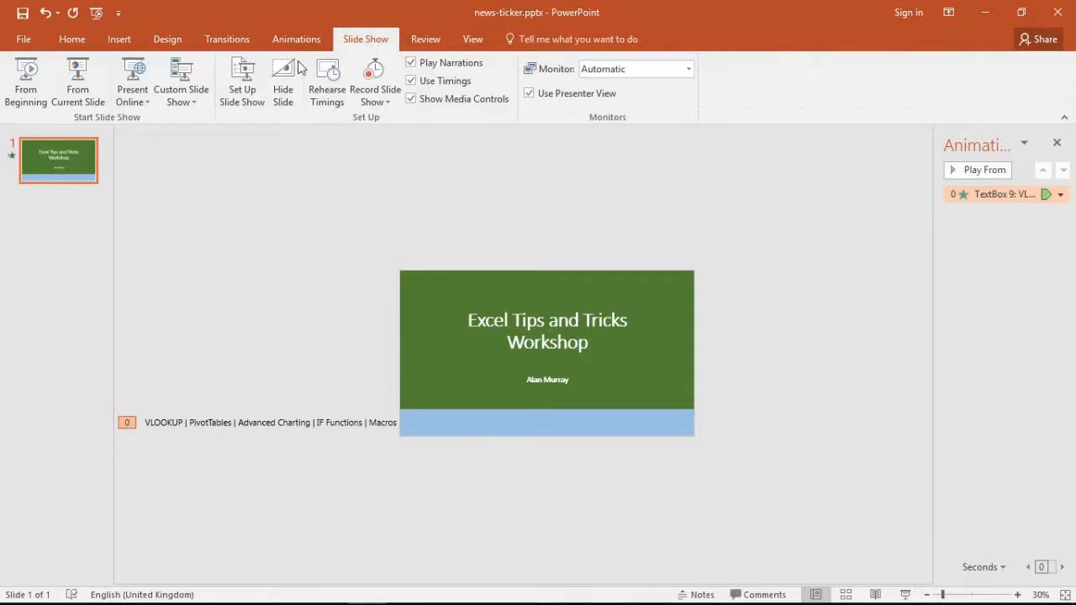
mouse_move(27, 81)
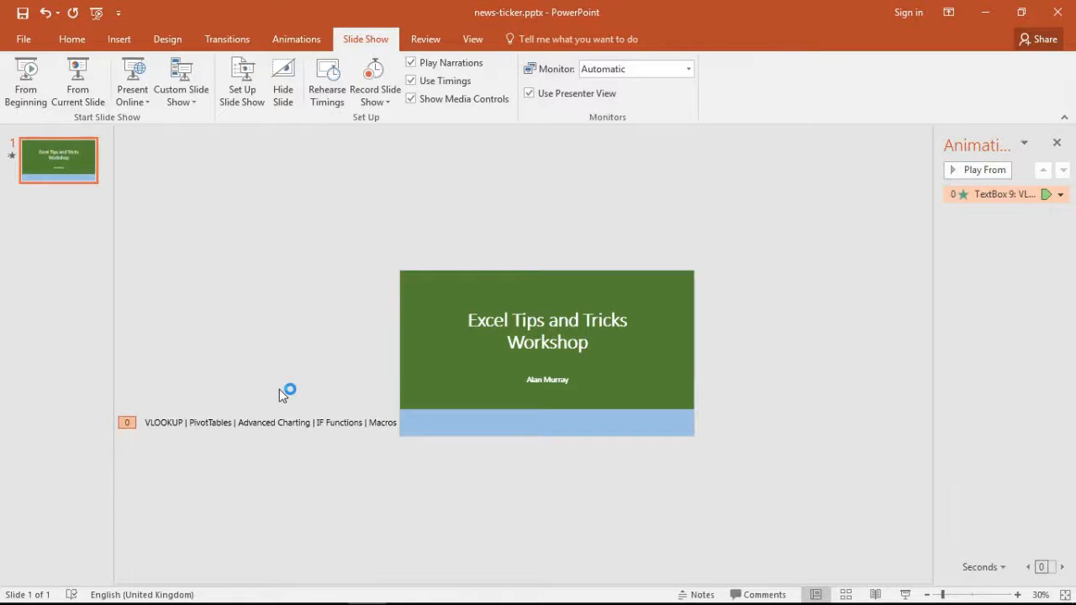
Paste a copy of the ticker box, give it a 05.00 delay, and drop it over the original.
left_click(261, 422)
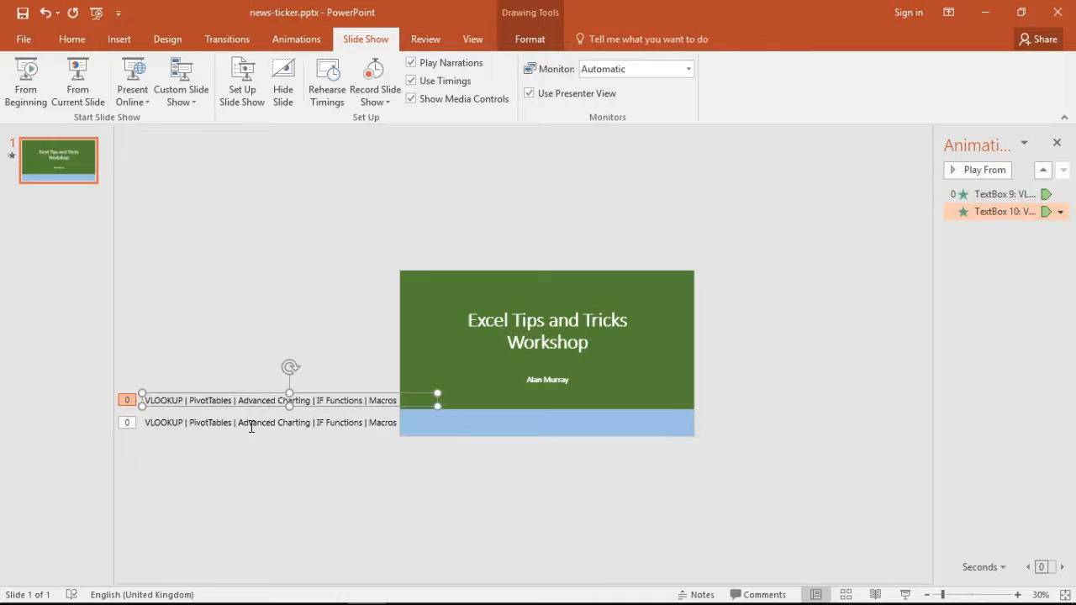
mouse_move(373, 346)
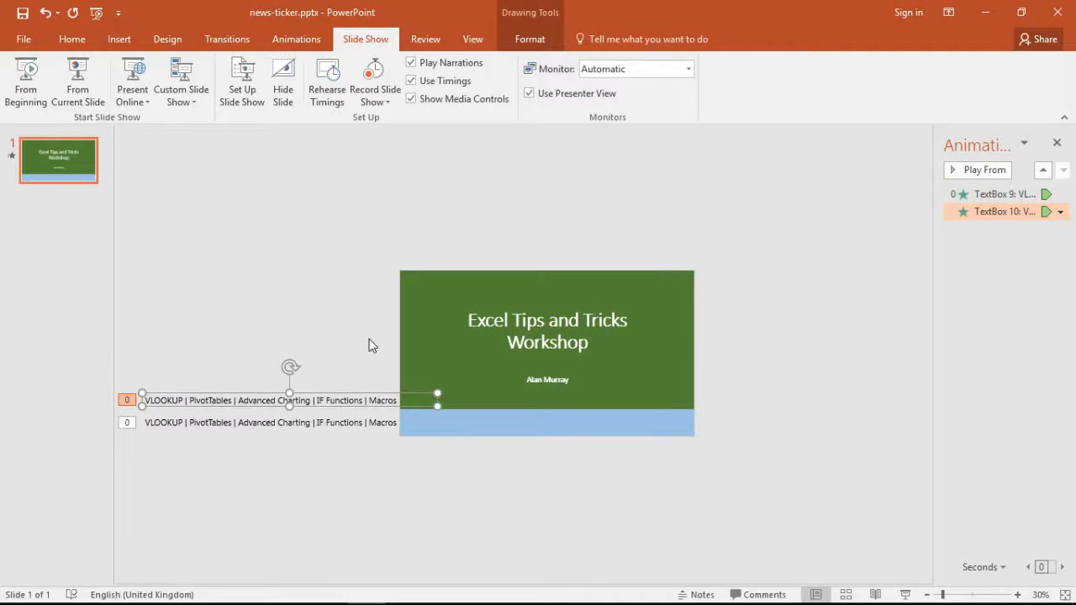
left_click(295, 38)
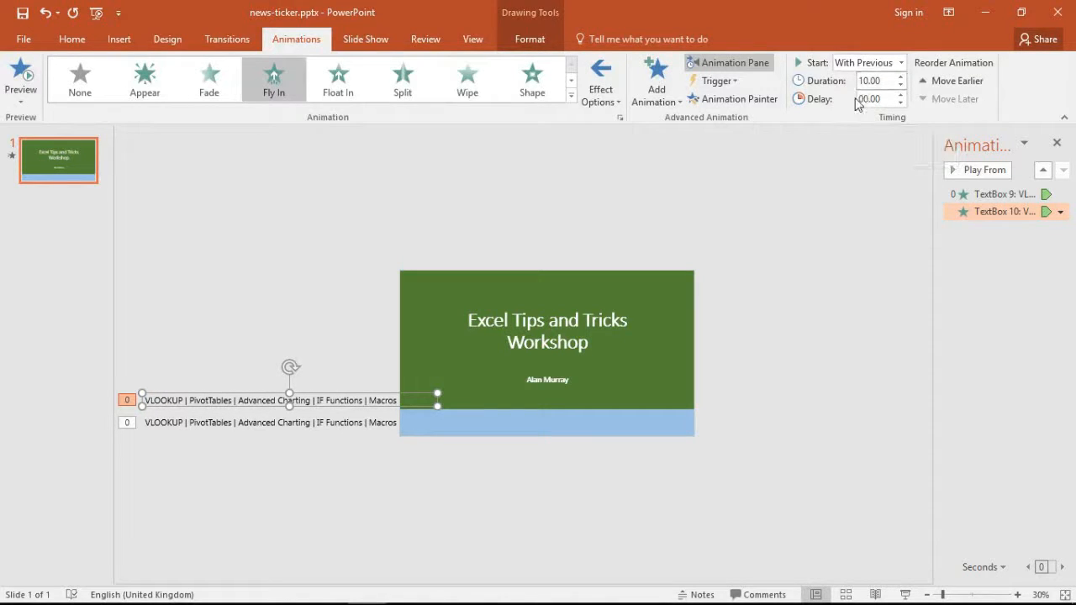
mouse_move(874, 97)
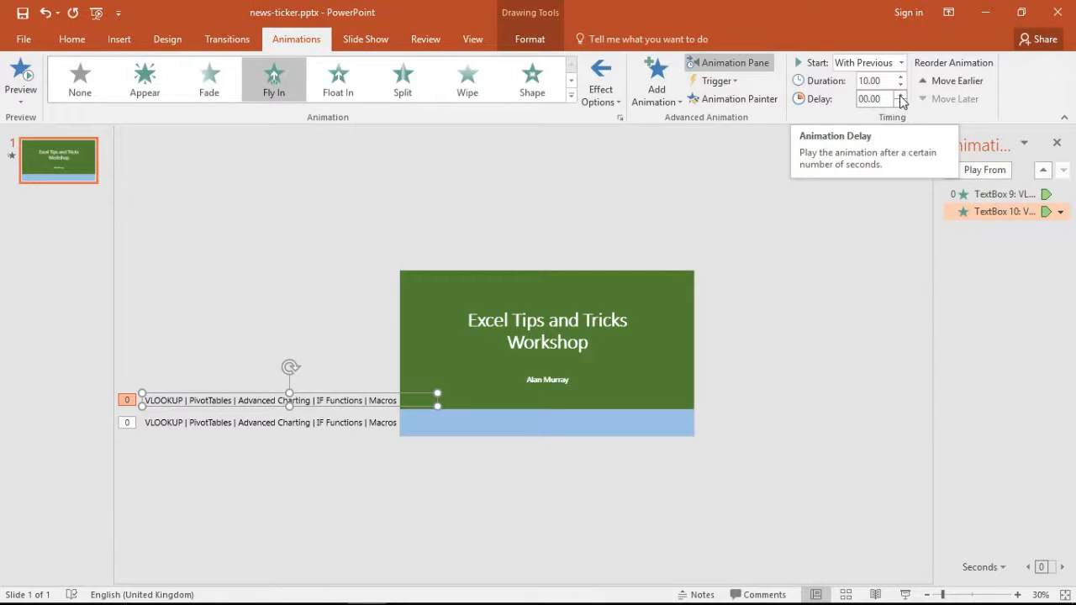
left_click(901, 94)
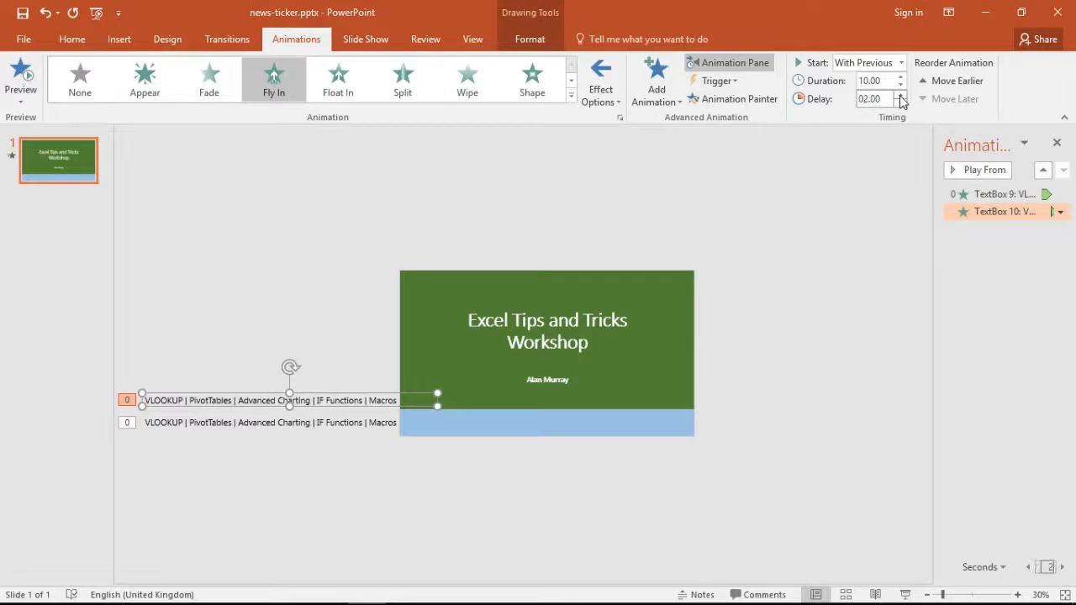
left_click(901, 94)
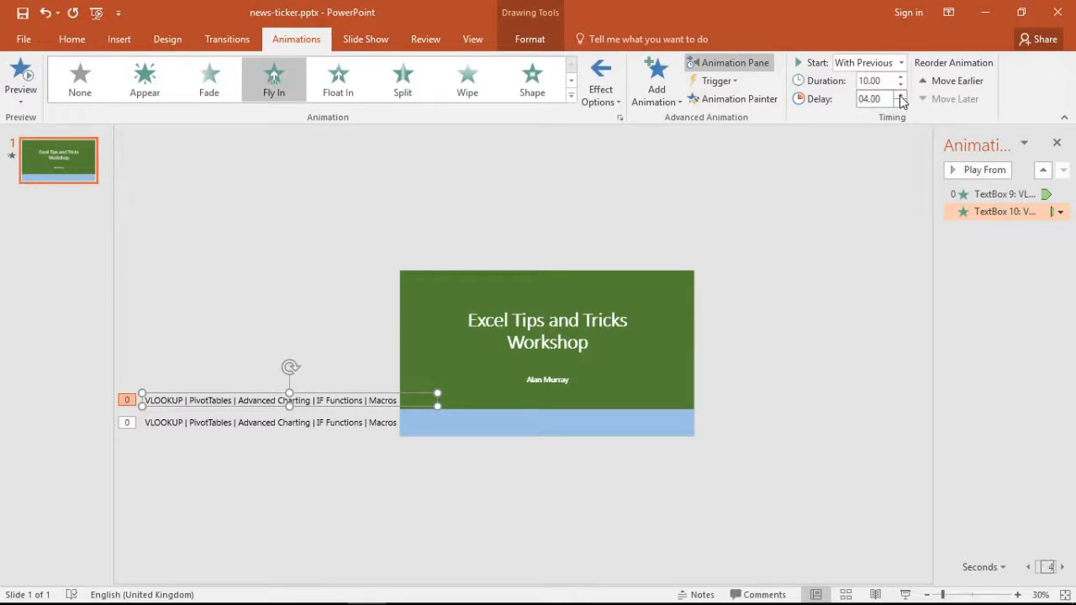
left_click(901, 94)
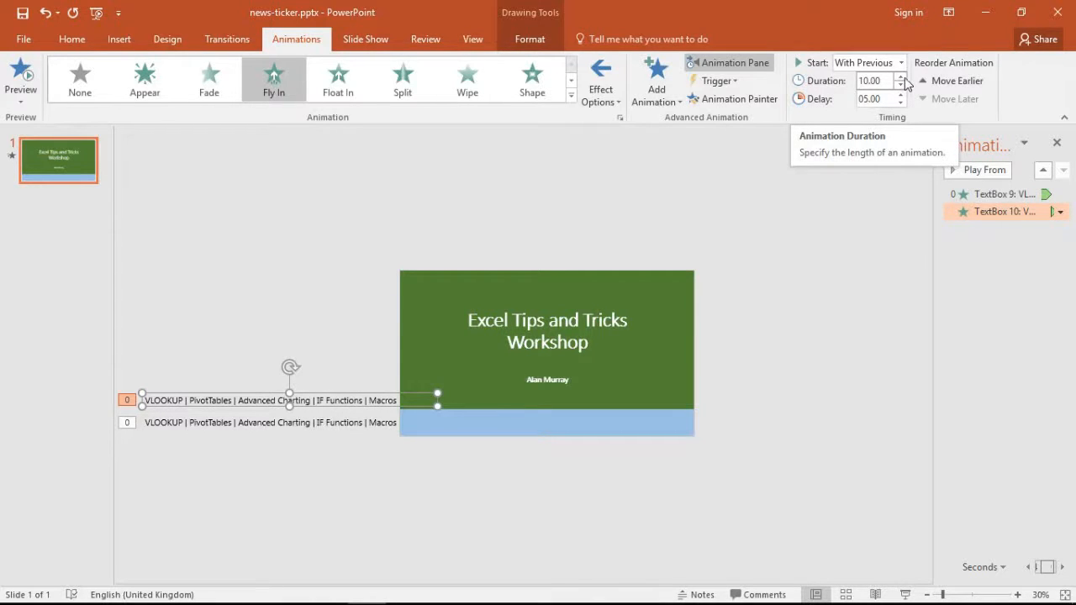
mouse_move(901, 104)
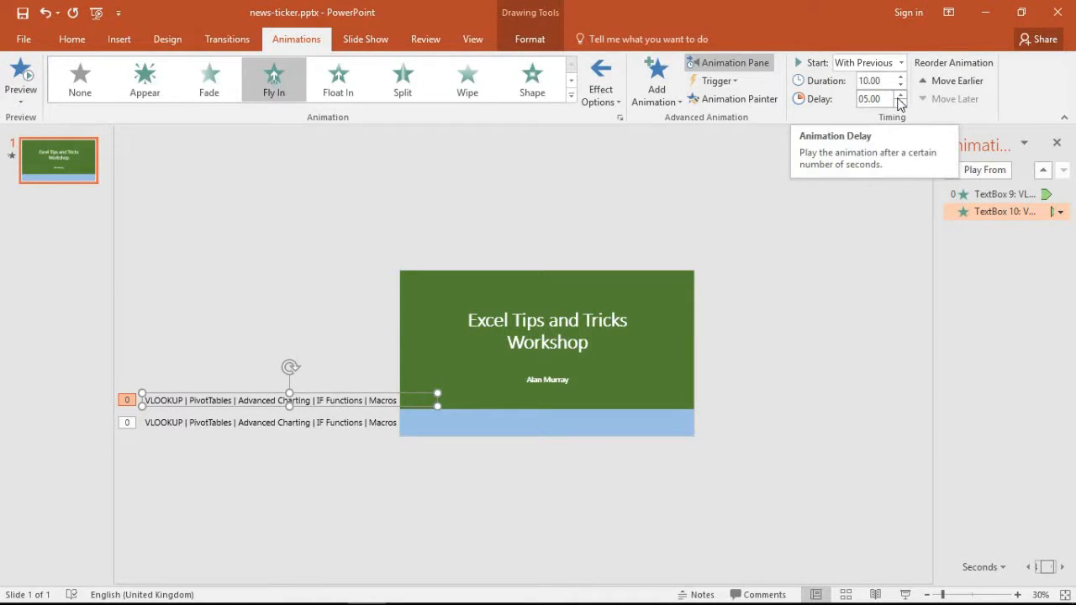
mouse_move(360, 396)
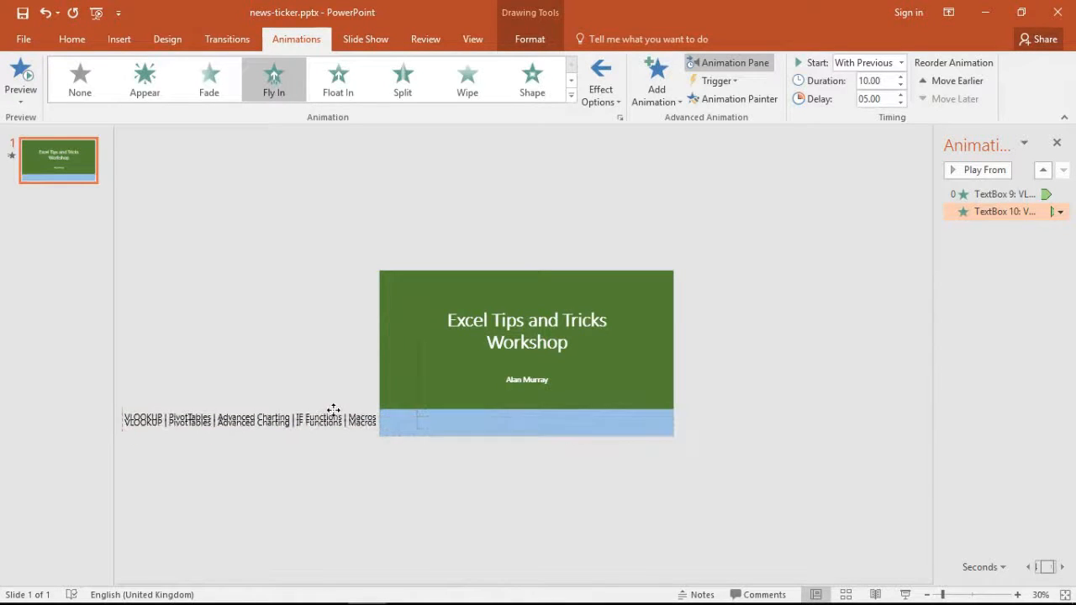
left_click(252, 418)
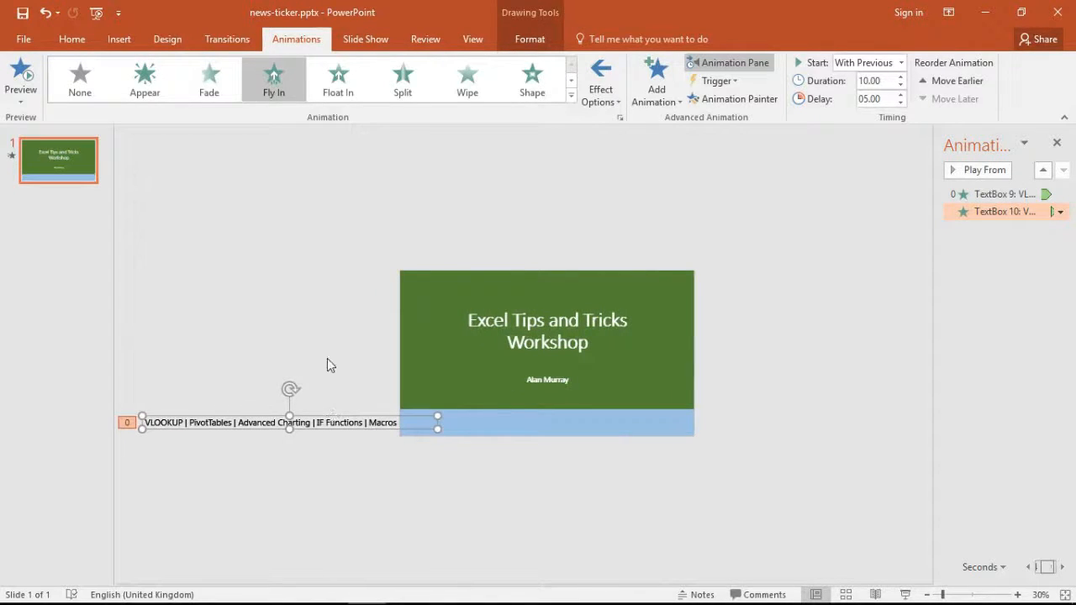
Return to the Slide Show options with both ticker fly-ins listed.
left_click(366, 39)
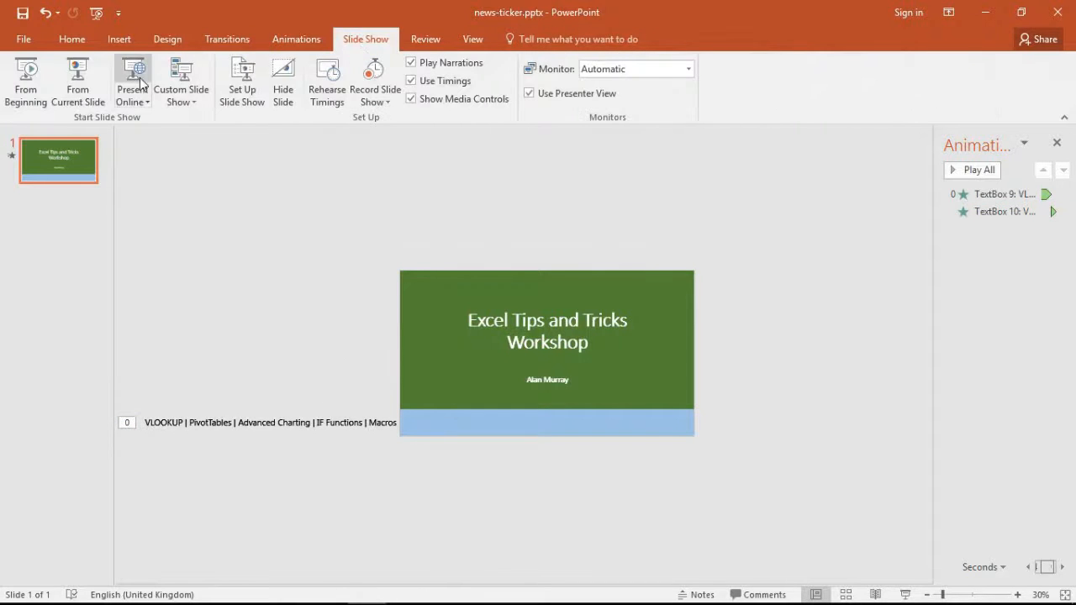
mouse_move(27, 81)
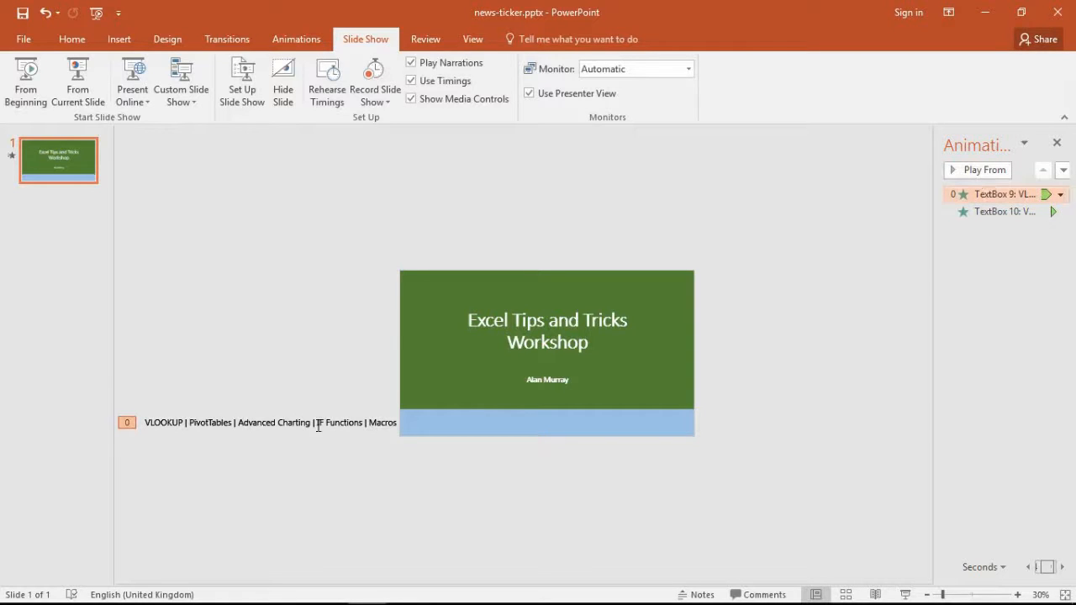
mouse_move(296, 39)
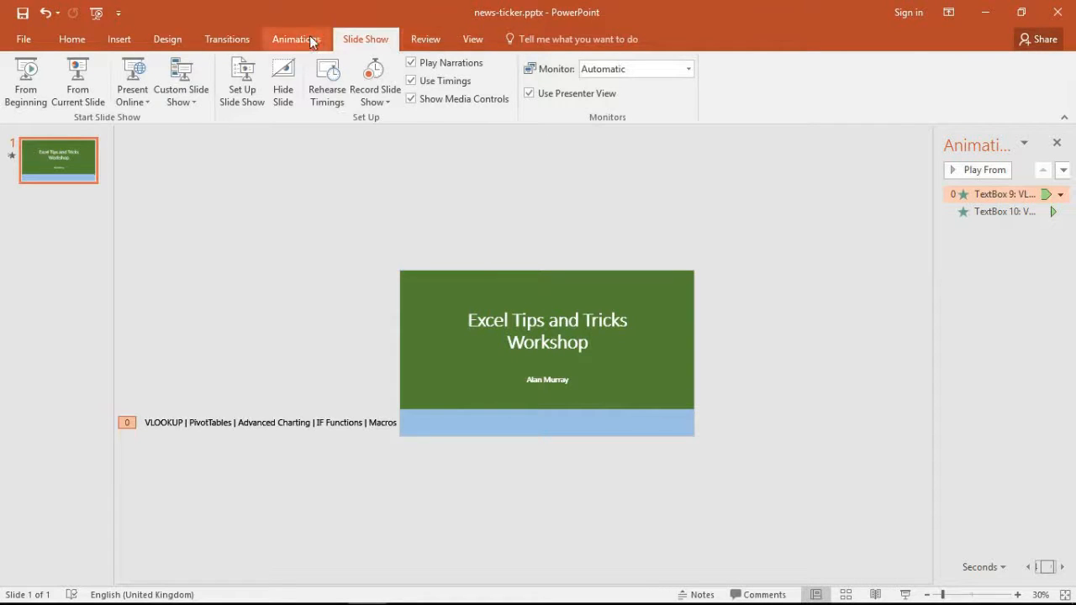
Lengthen both fly-ins, bringing TextBox 10 to 14.00 duration and 07.00 delay.
left_click(296, 38)
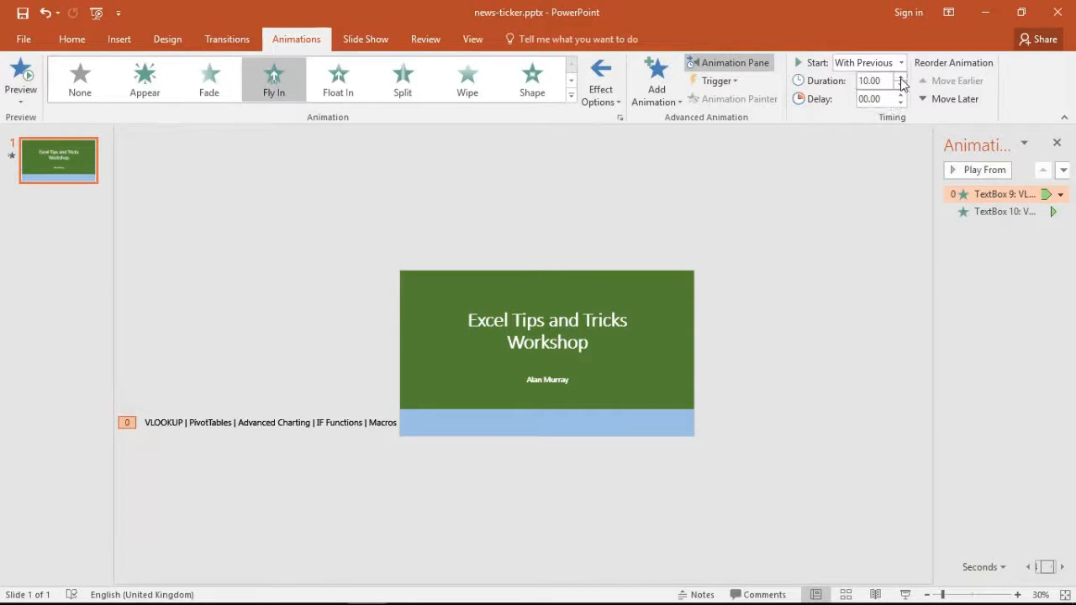
left_click(901, 77)
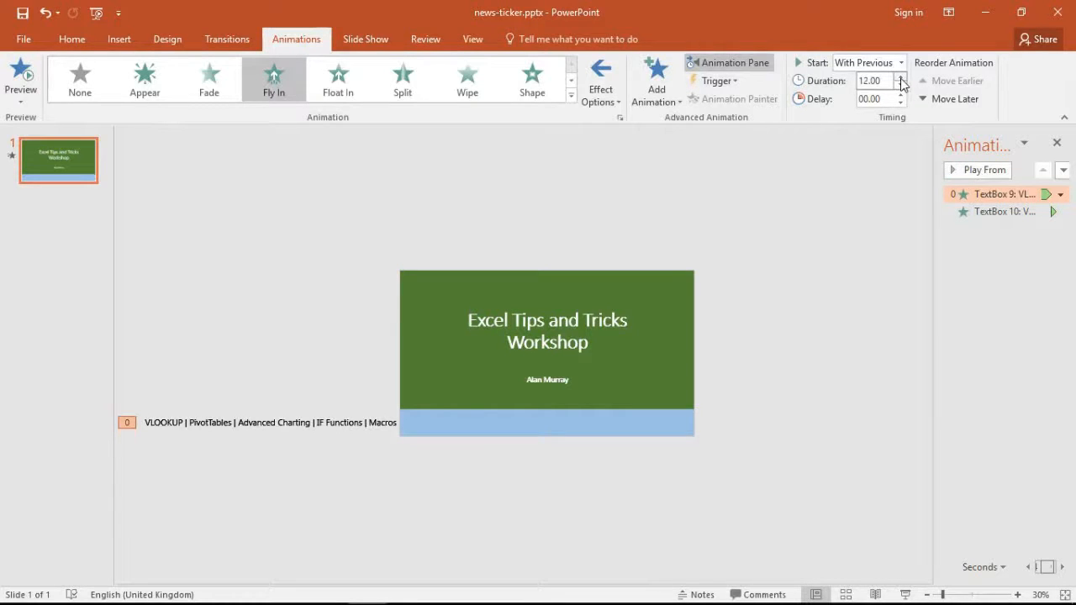
left_click(900, 77)
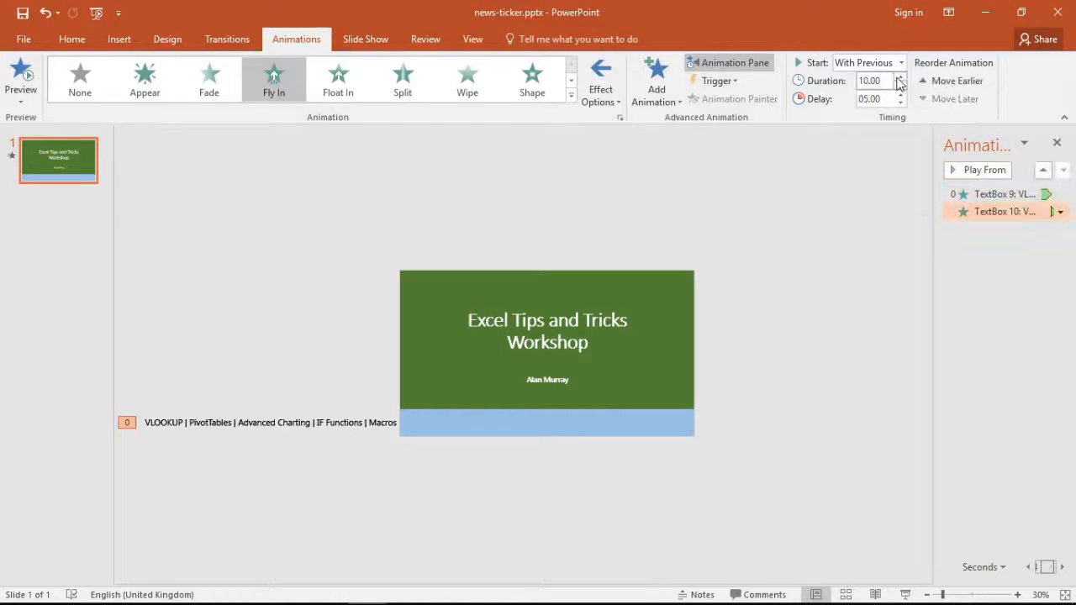
left_click(899, 77)
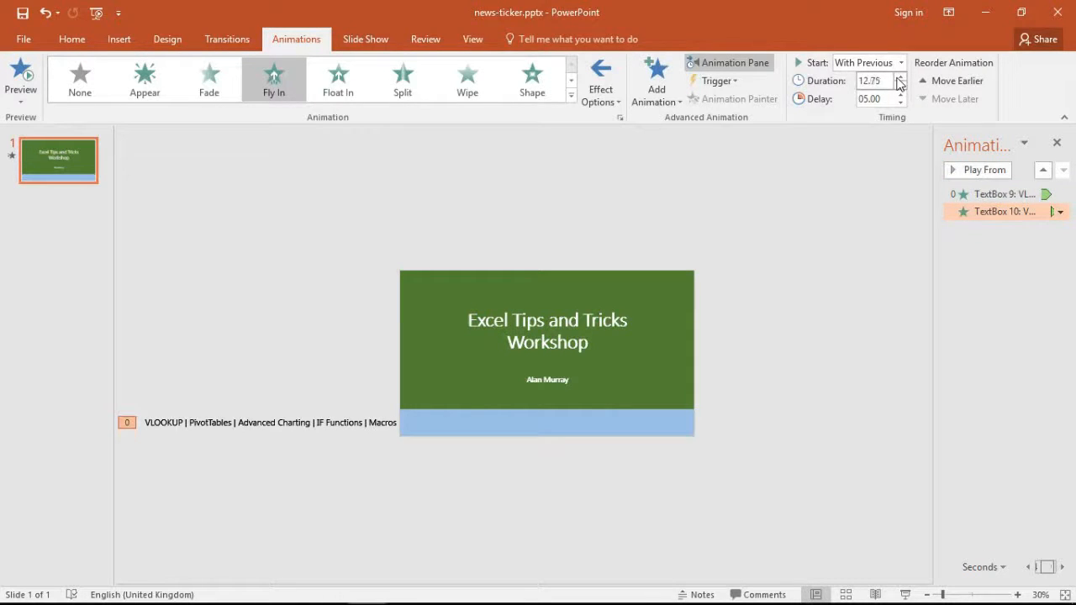
left_click(901, 78)
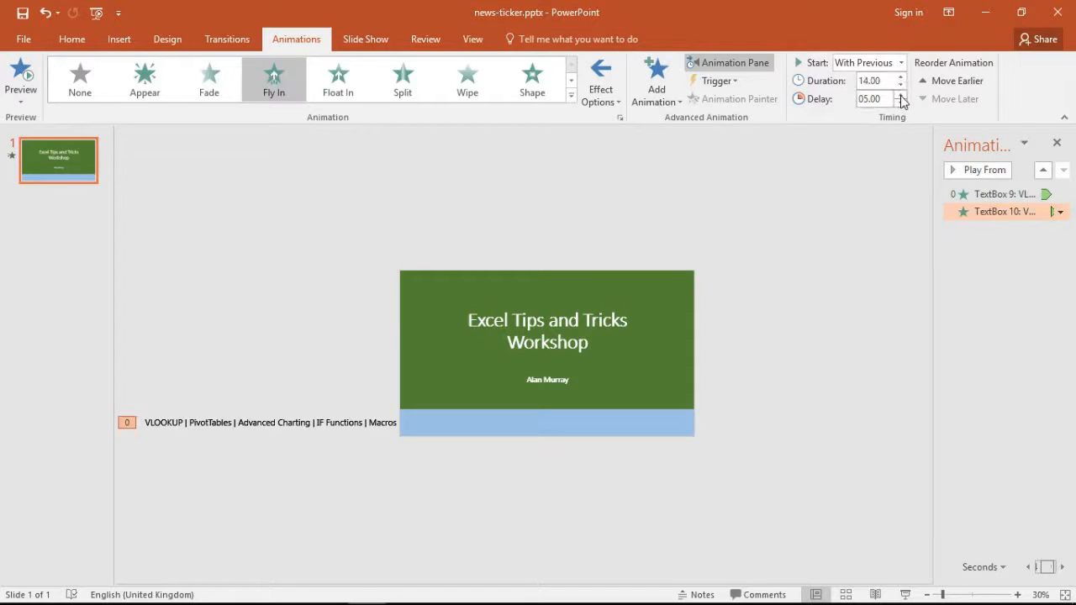
left_click(901, 94)
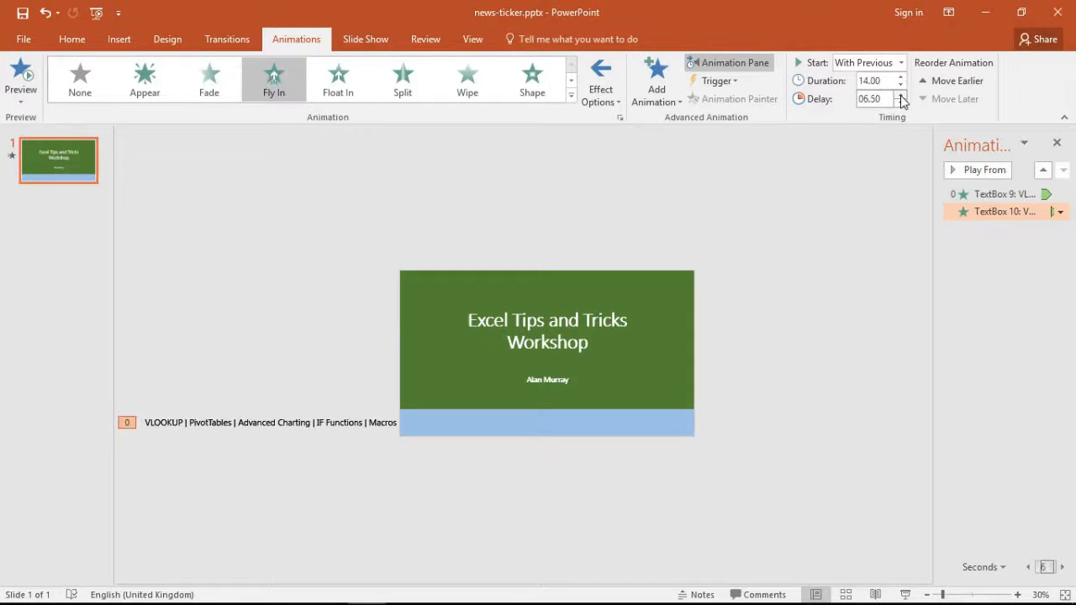
left_click(901, 94)
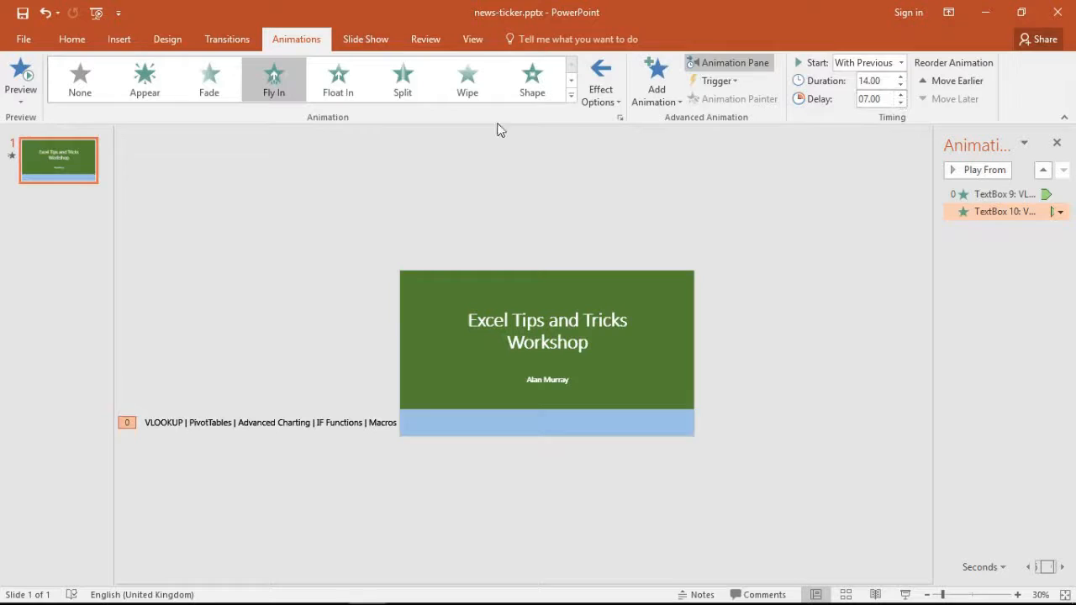
left_click(364, 38)
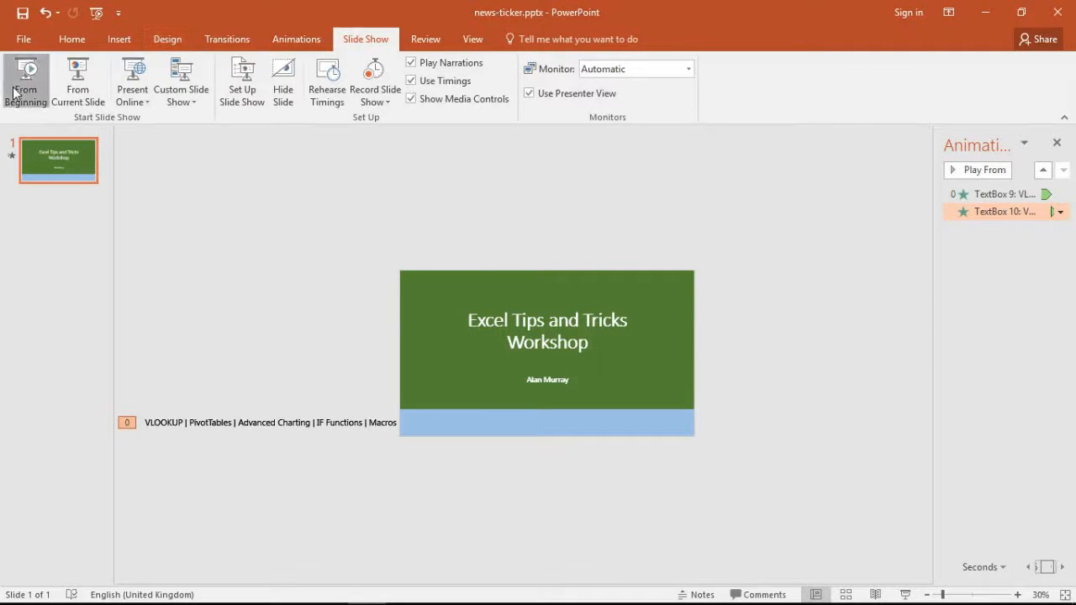
mouse_move(27, 81)
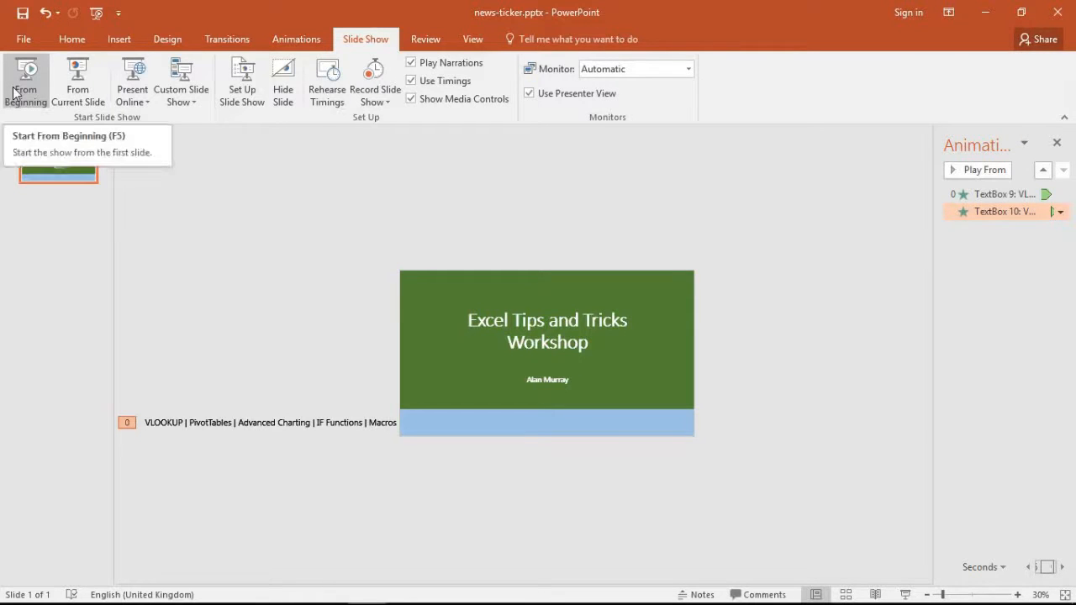